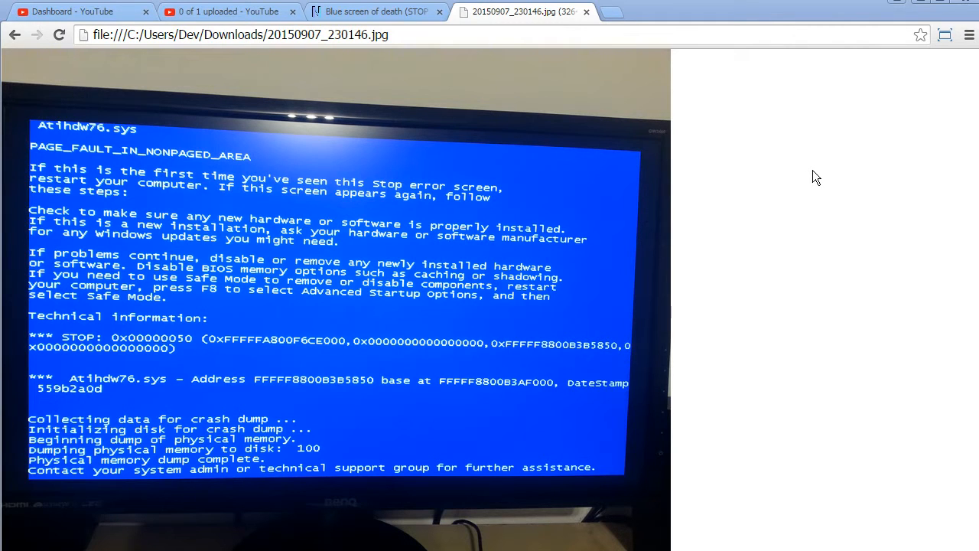
mouse_move(51, 177)
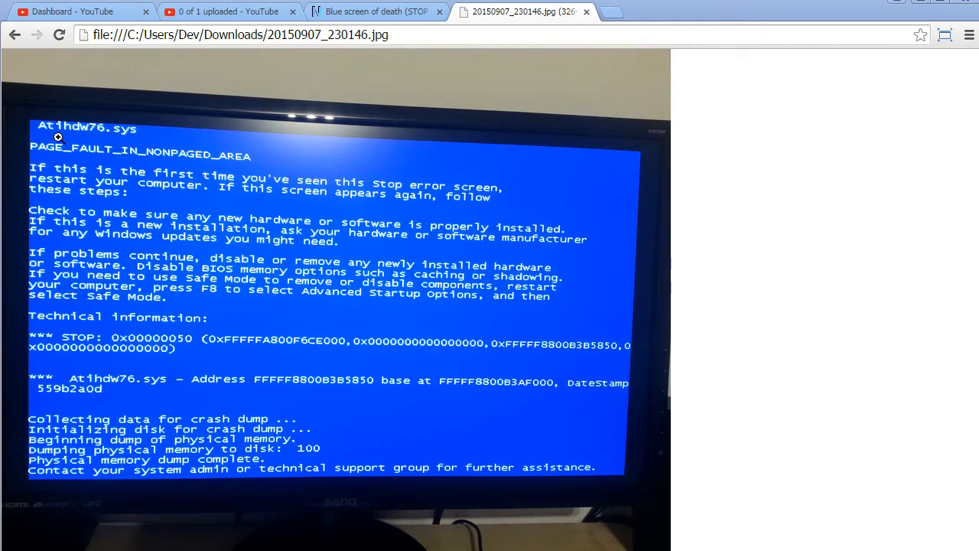
mouse_move(93, 143)
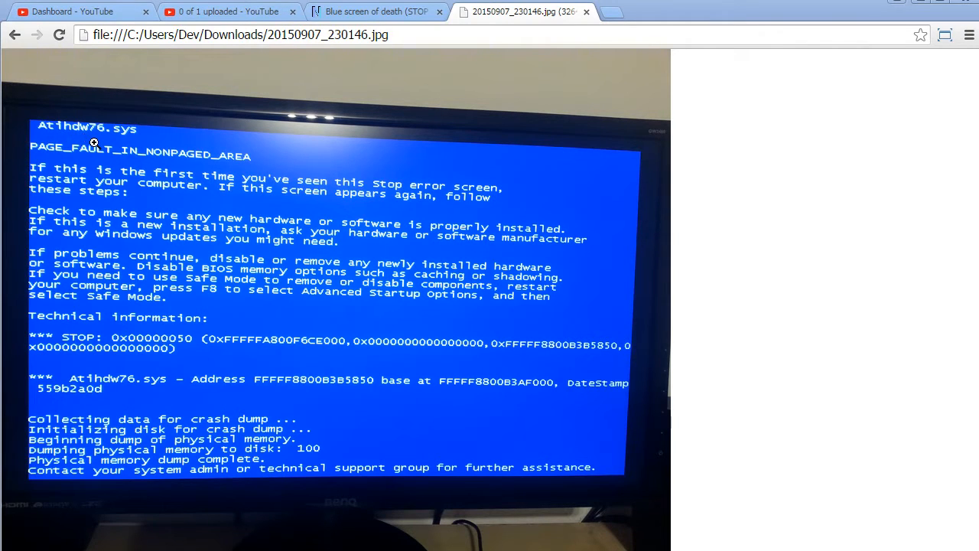
mouse_move(67, 129)
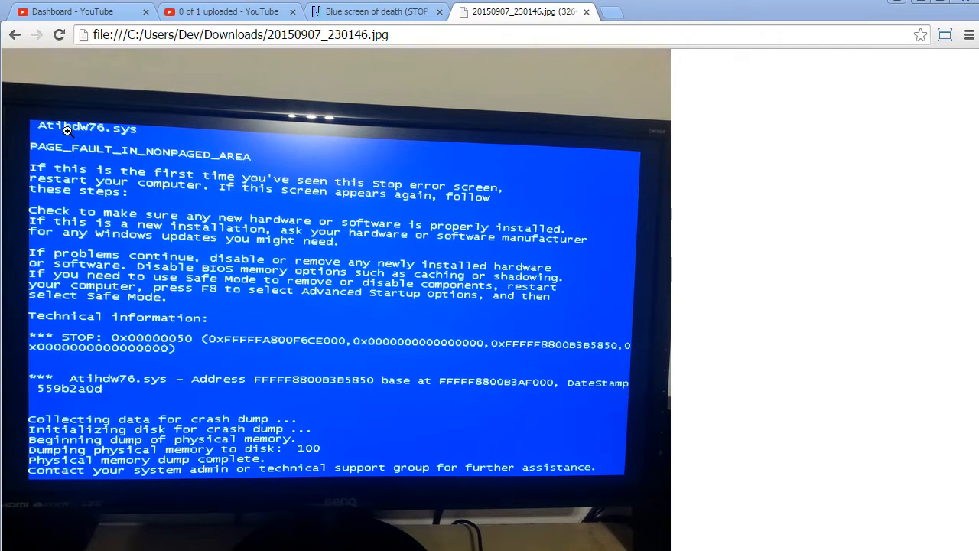
mouse_move(156, 234)
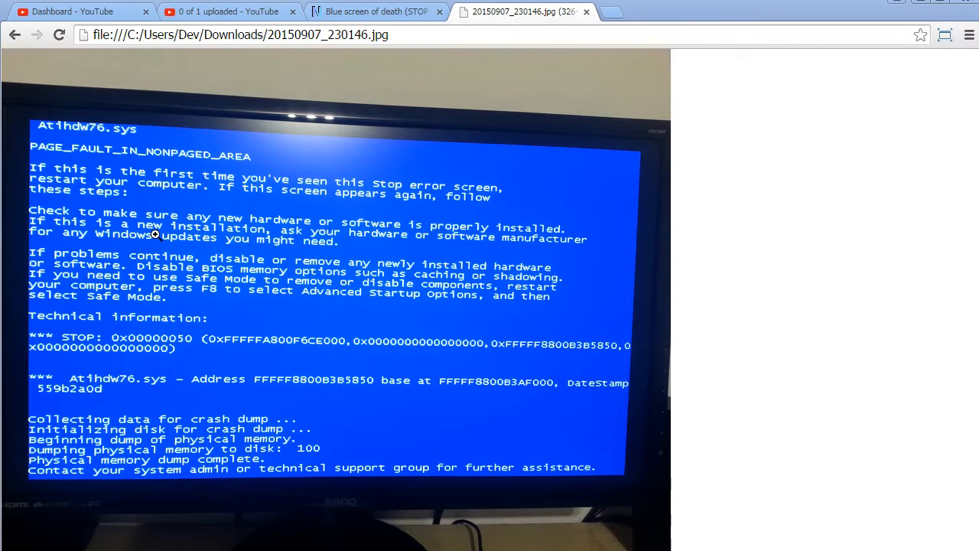
mouse_move(44, 159)
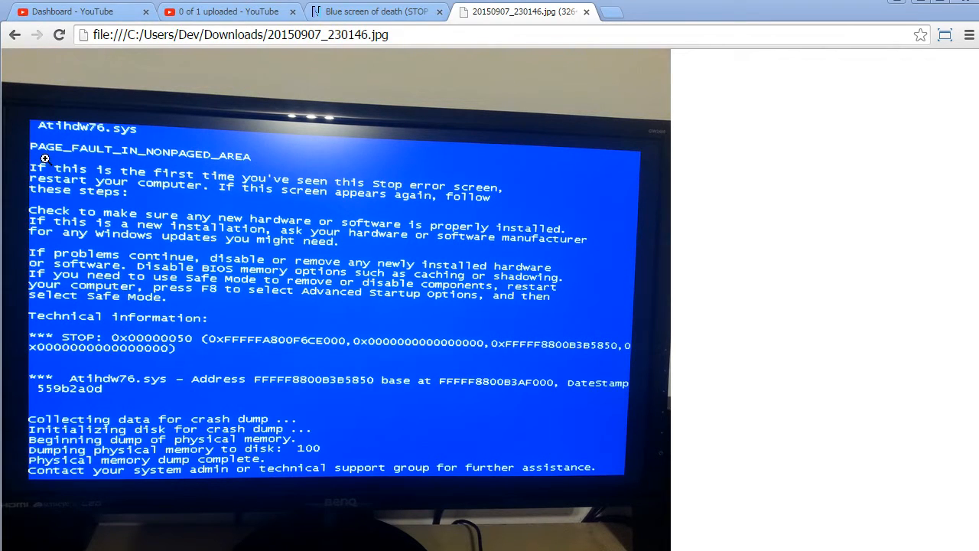
mouse_move(344, 115)
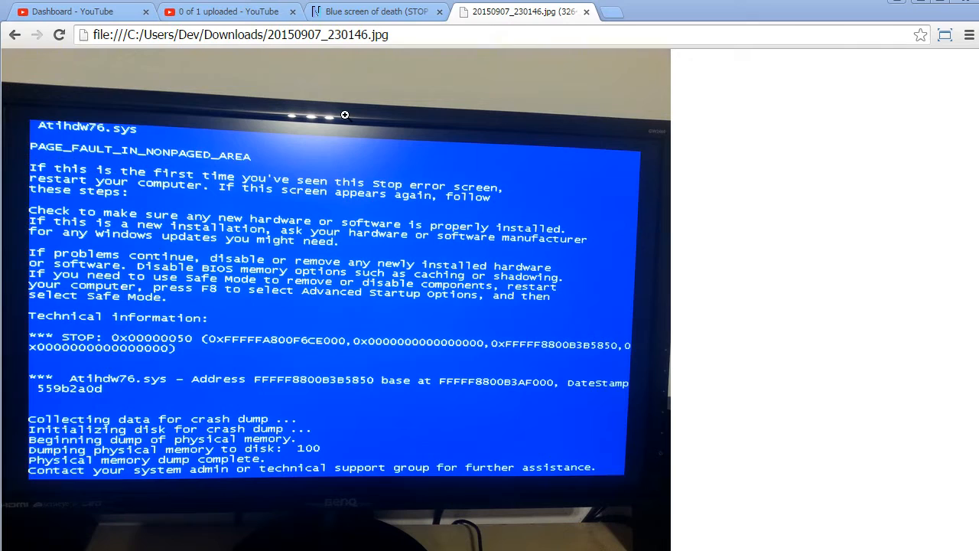
mouse_move(265, 165)
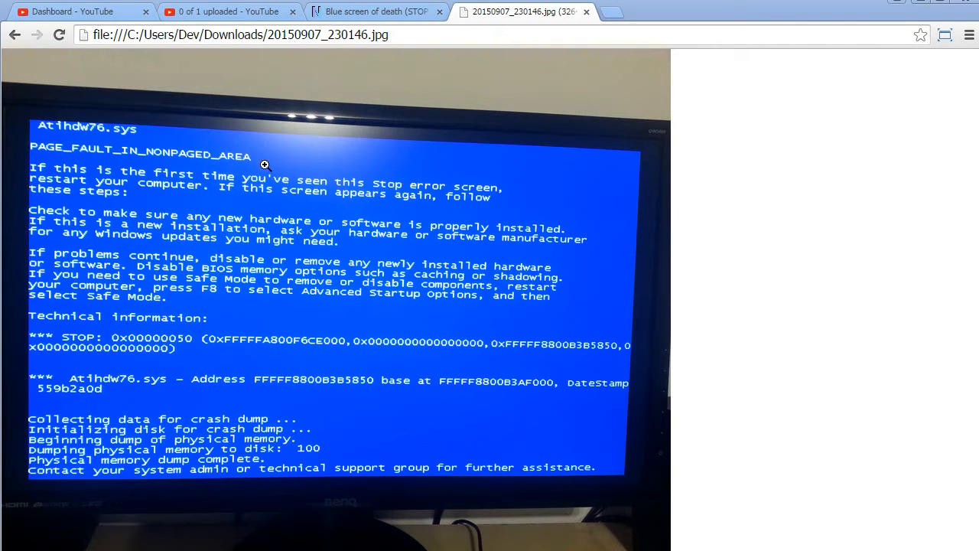
mouse_move(302, 148)
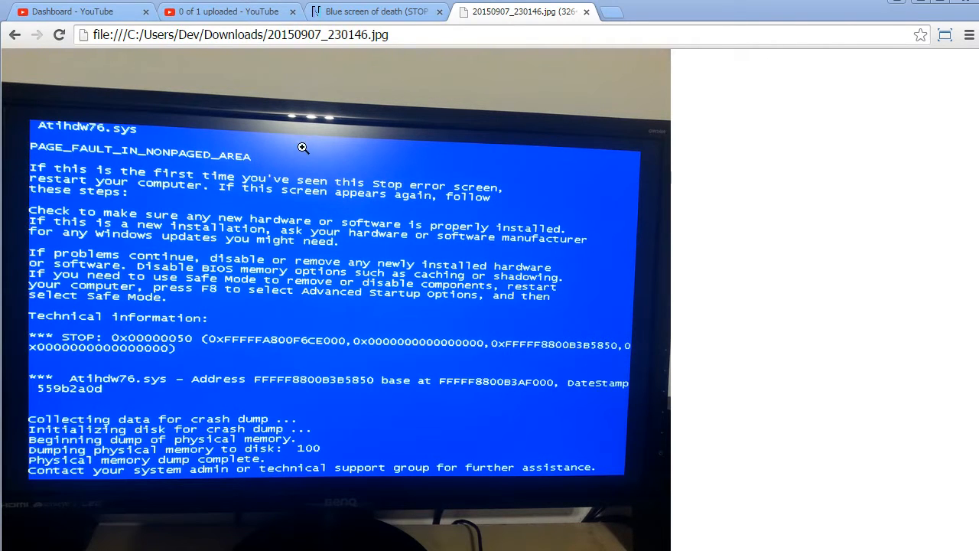
mouse_move(296, 124)
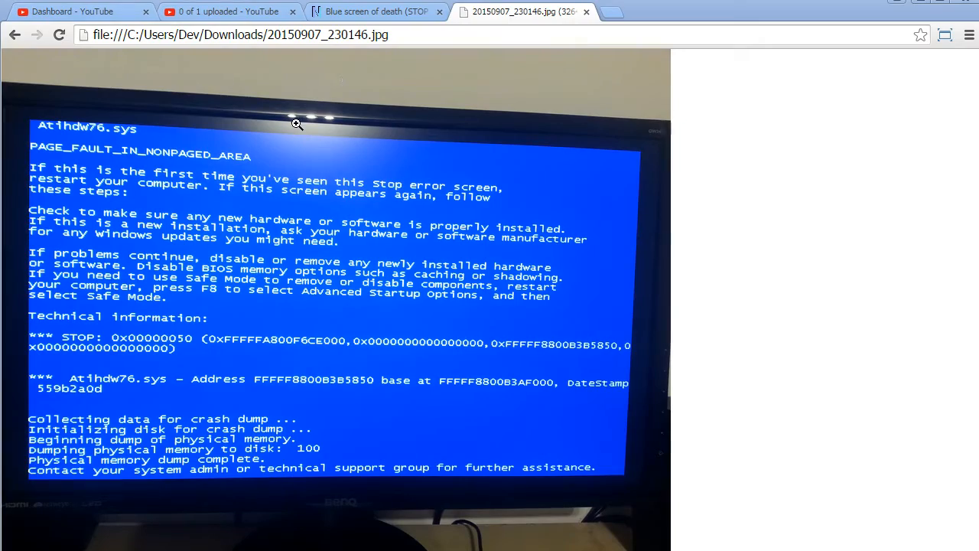
mouse_move(363, 6)
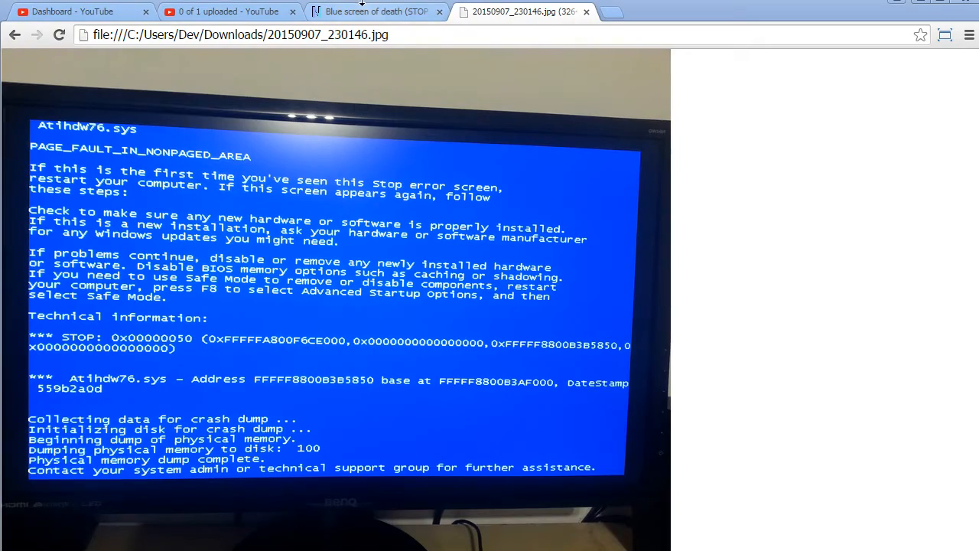
Step: Return to the NirSoft BlueScreenView page and select the program name in its heading
click(375, 11)
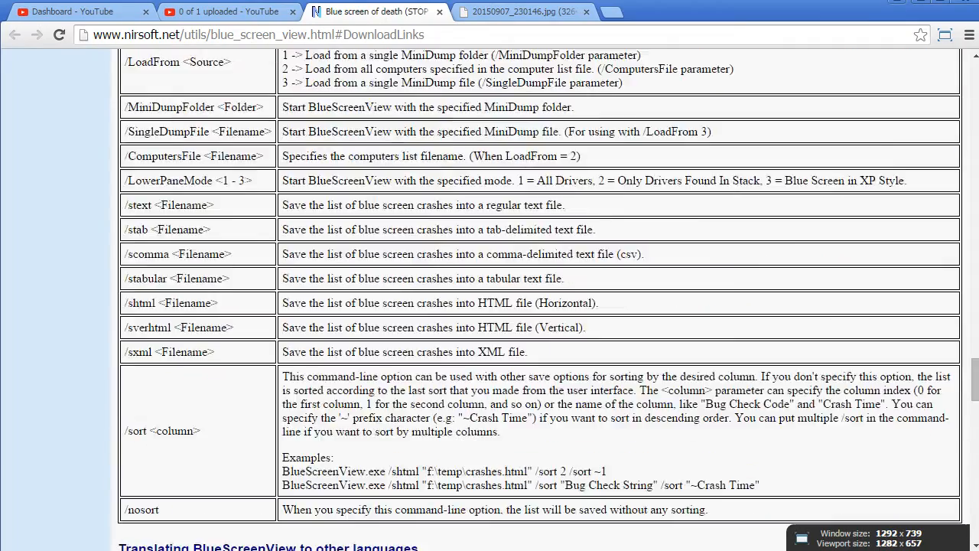
scroll(up, 3)
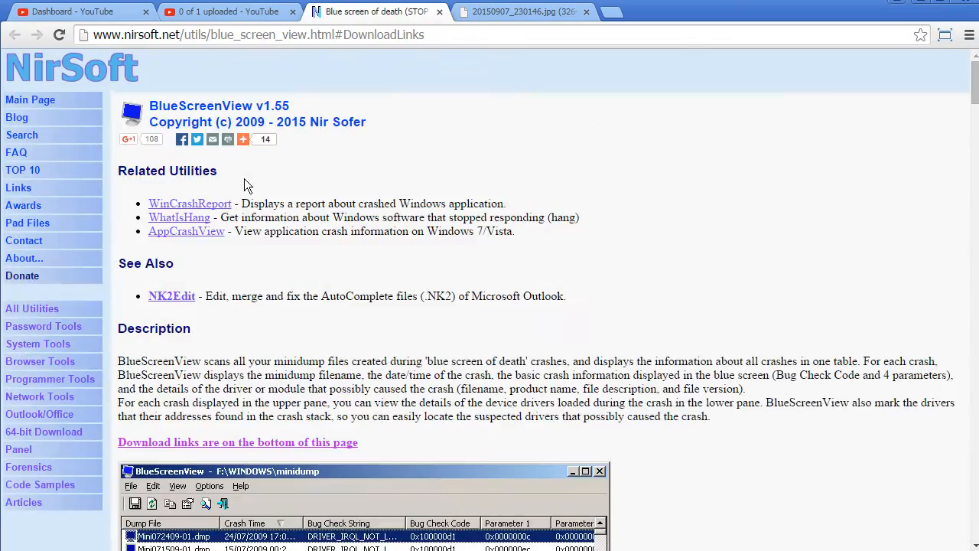
double_click(201, 105)
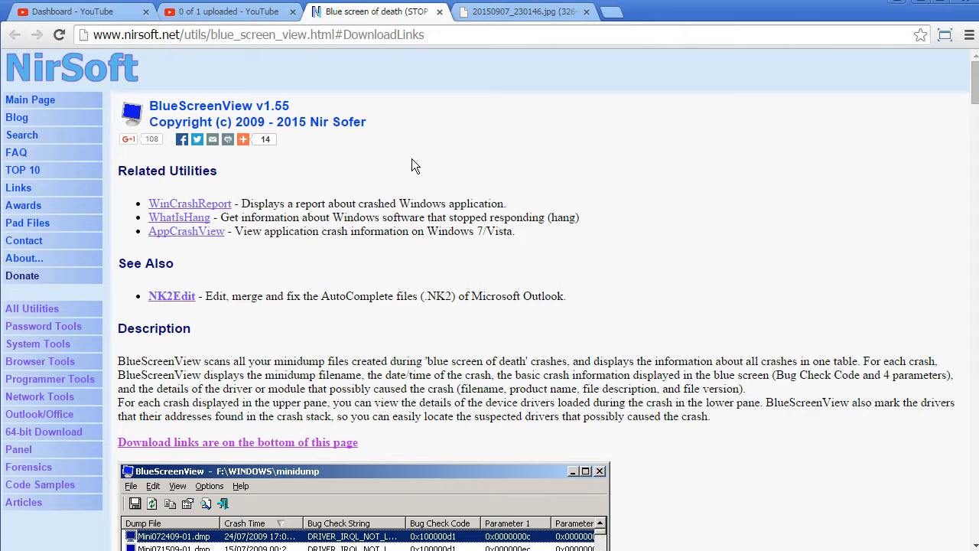
scroll(down, 3)
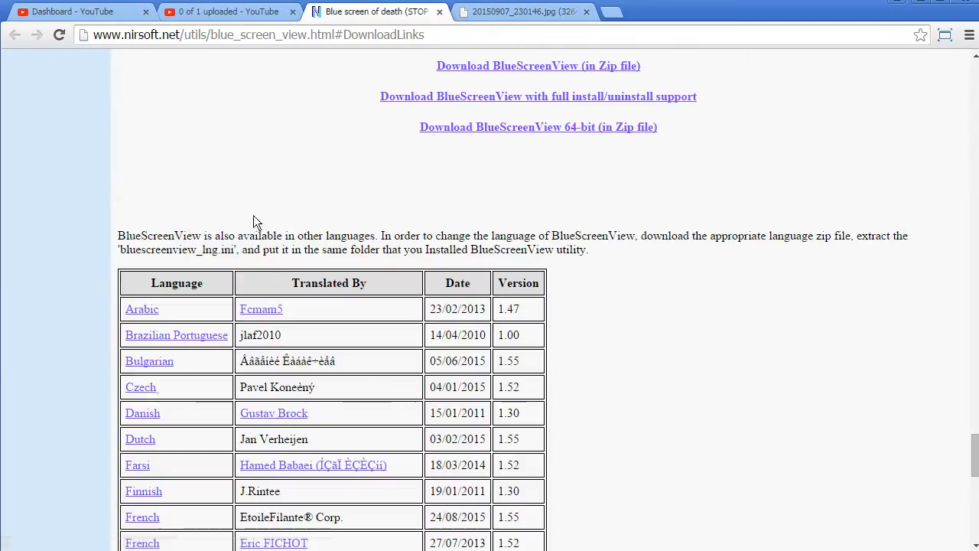
scroll(up, 3)
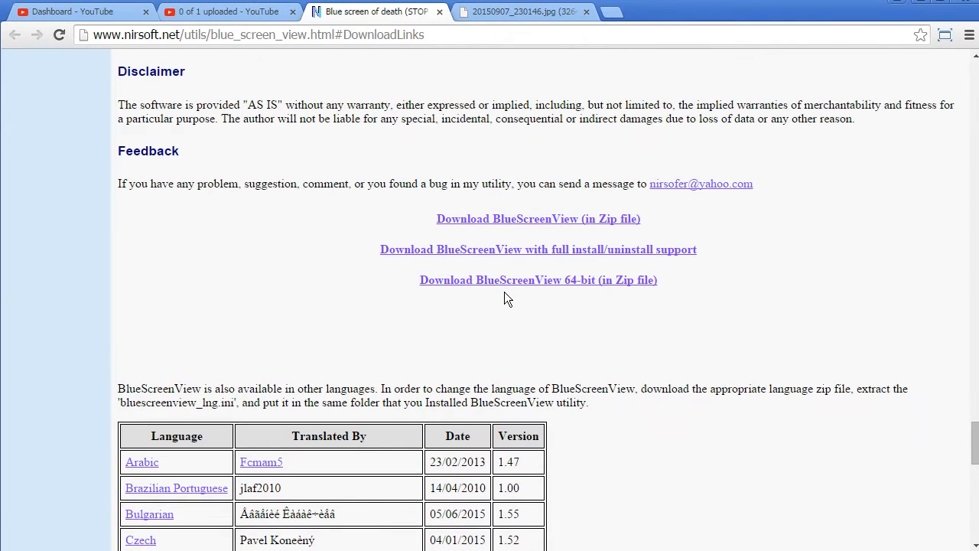
mouse_move(538, 280)
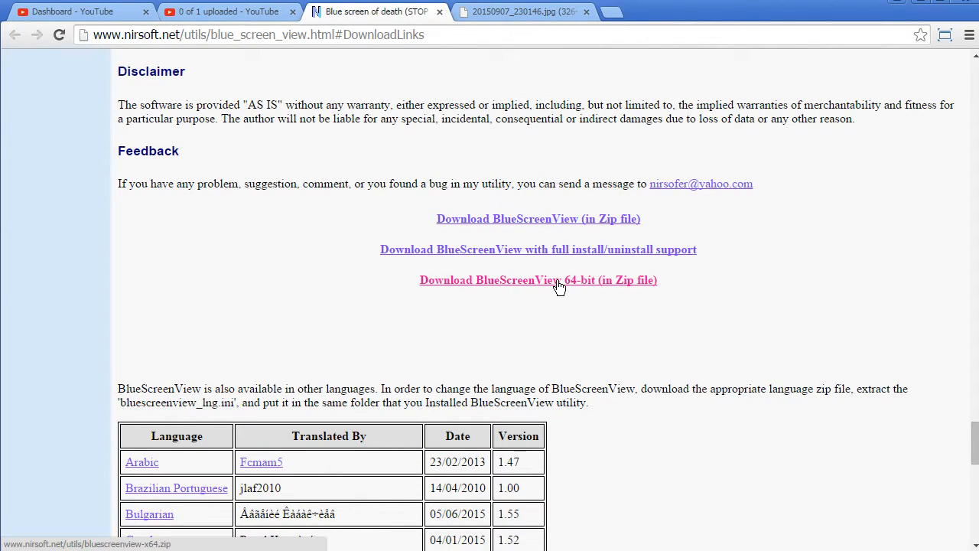
Step: Download the 64-bit BlueScreenView zip and run BlueScreenView.exe without extracting
click(538, 280)
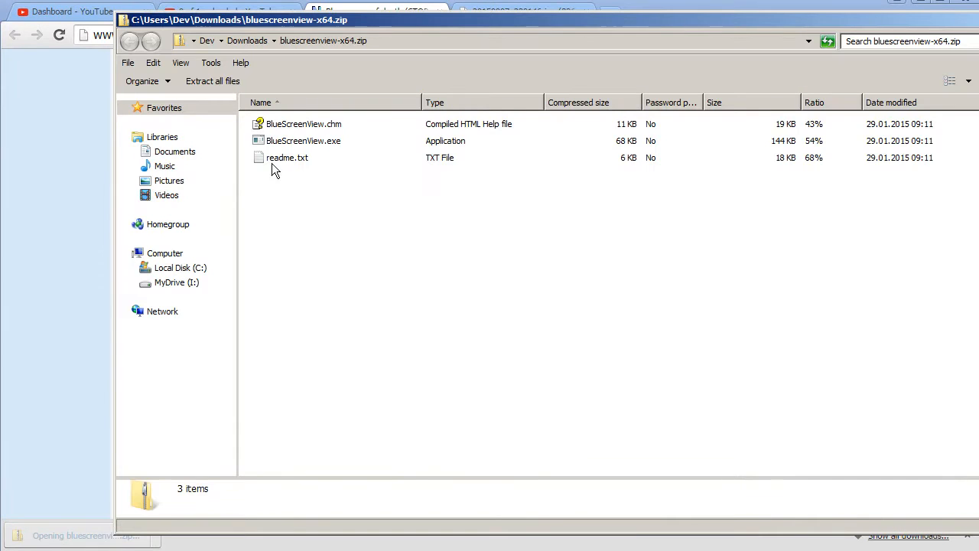
double_click(303, 141)
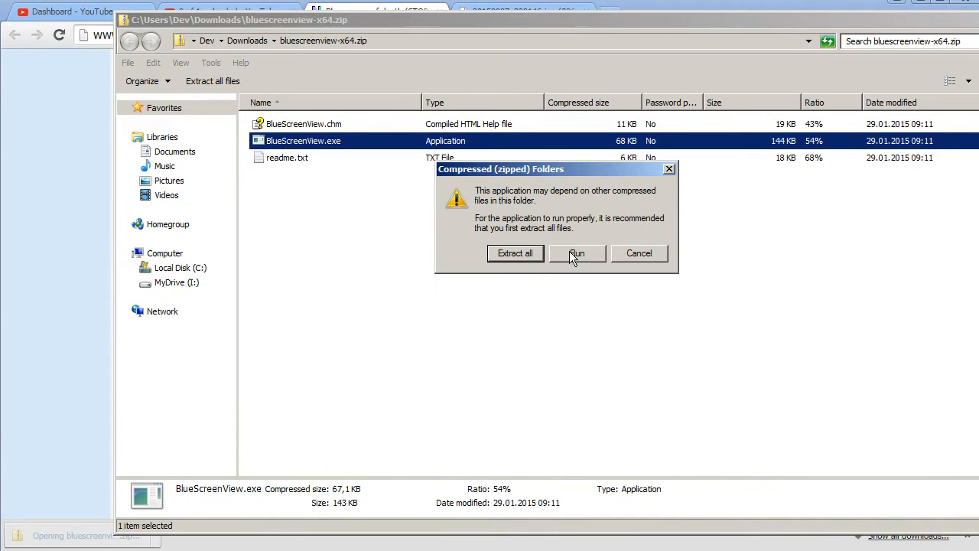
click(577, 253)
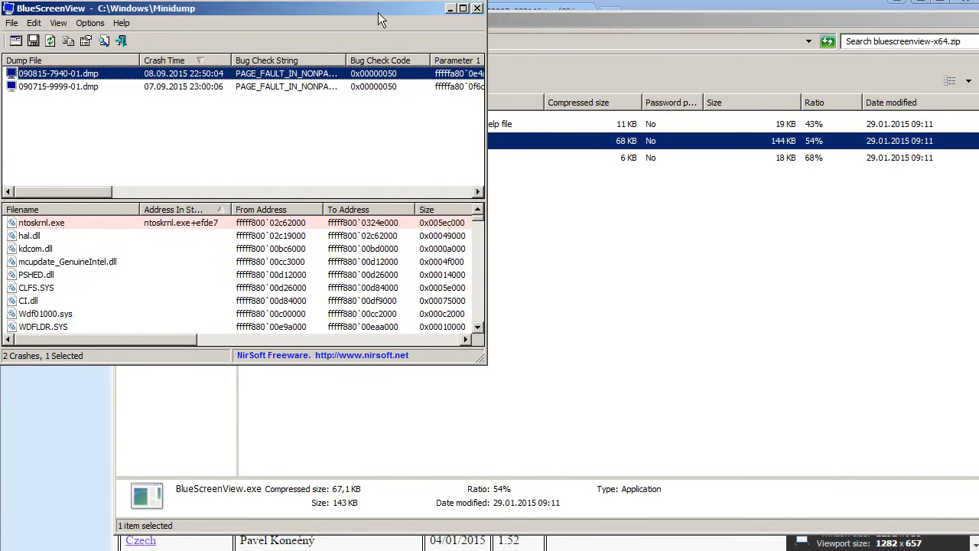
Step: Maximize BlueScreenView to show both ntoskrnl.exe crash dumps and their loaded drivers
click(462, 9)
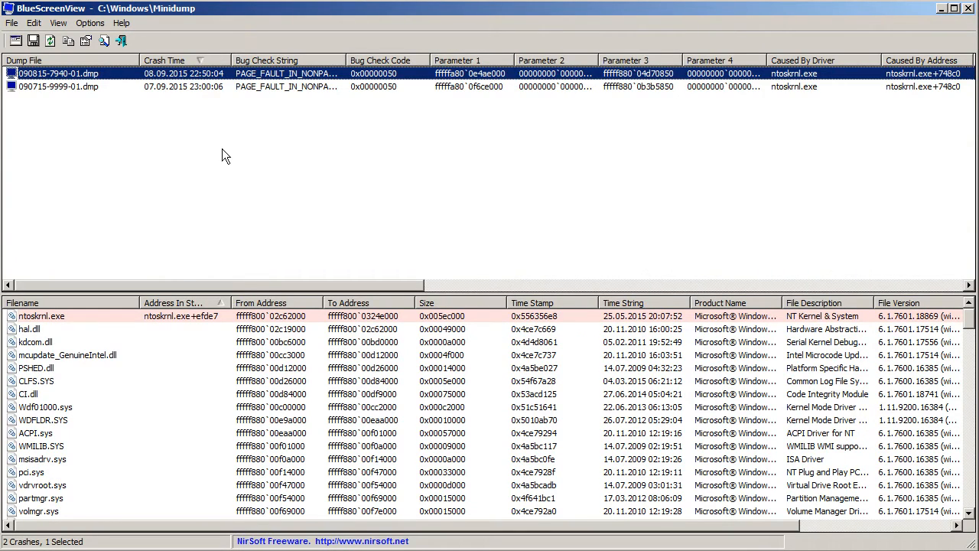
mouse_move(81, 94)
text(o)
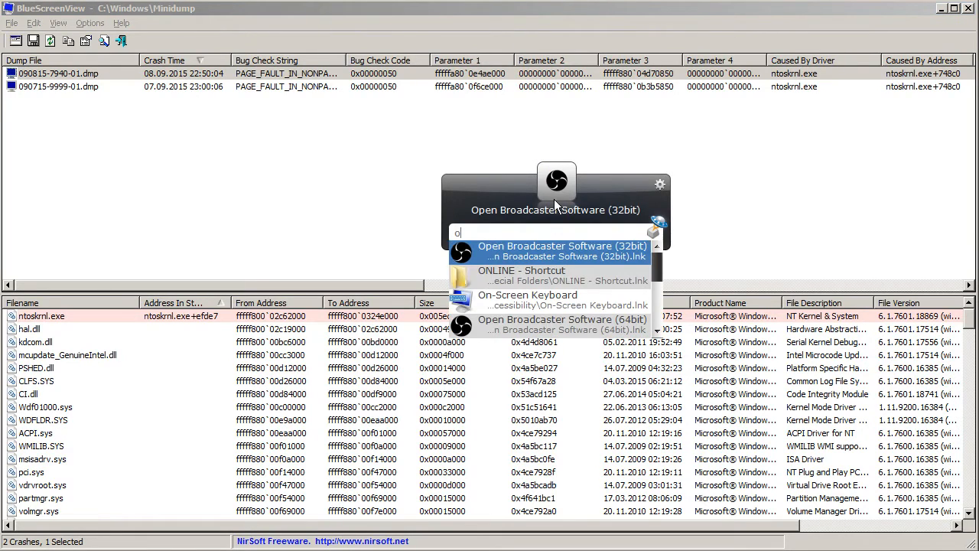
mouse_move(563, 262)
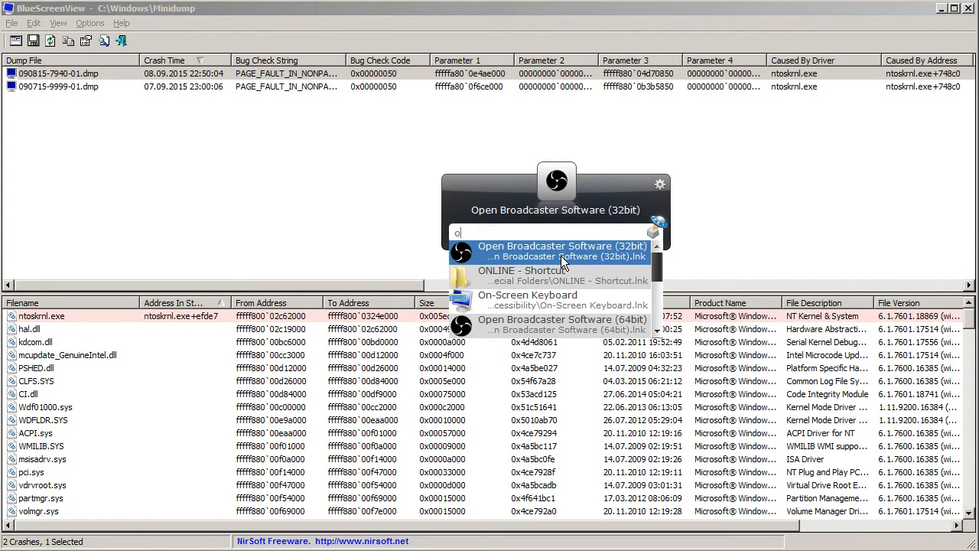
mouse_move(631, 259)
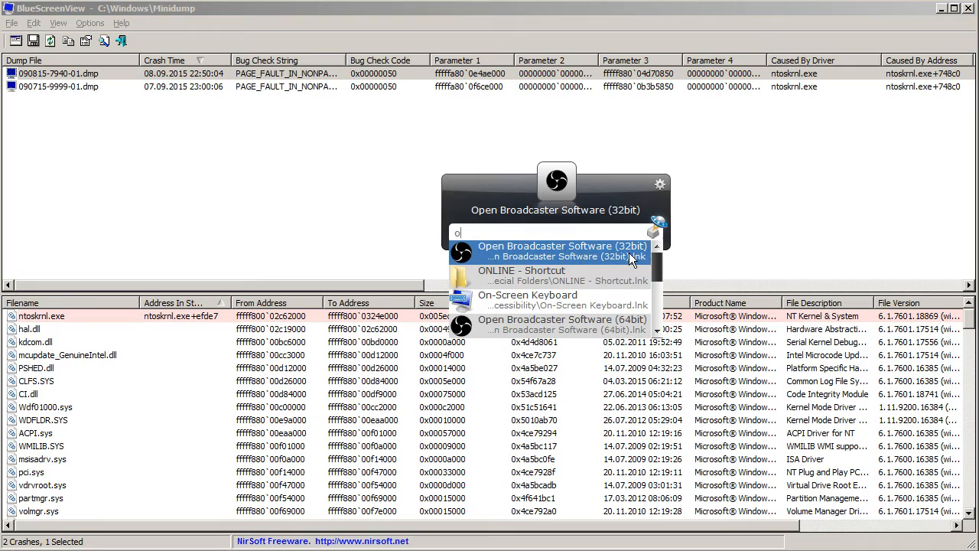
mouse_move(609, 329)
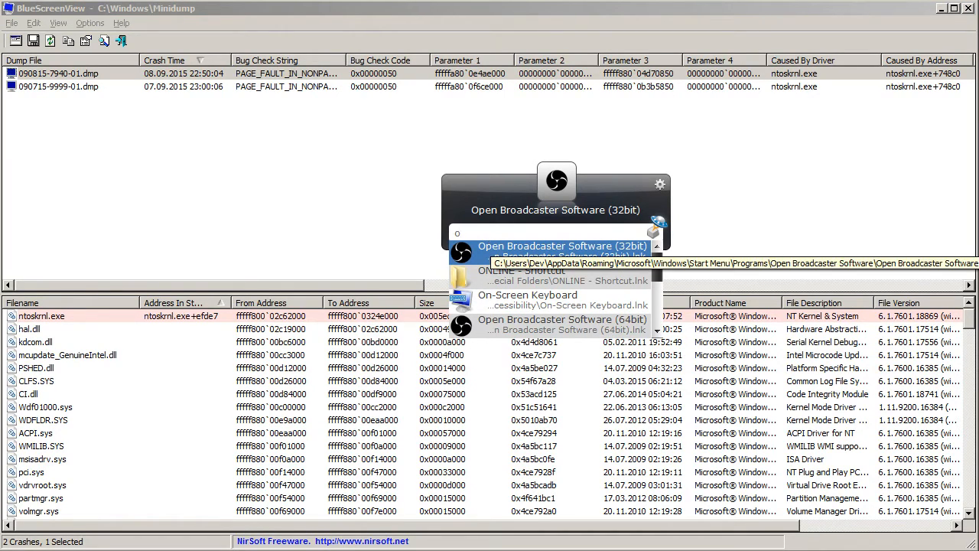
mouse_move(505, 226)
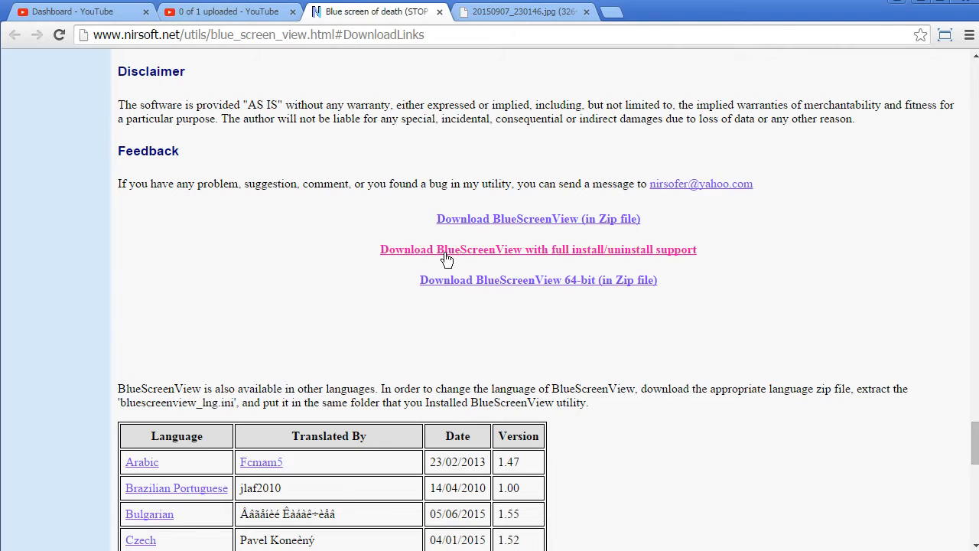
Step: Show the 20150907_230146.jpg photo of the Atihdw76.sys blue screen in Chrome
click(524, 12)
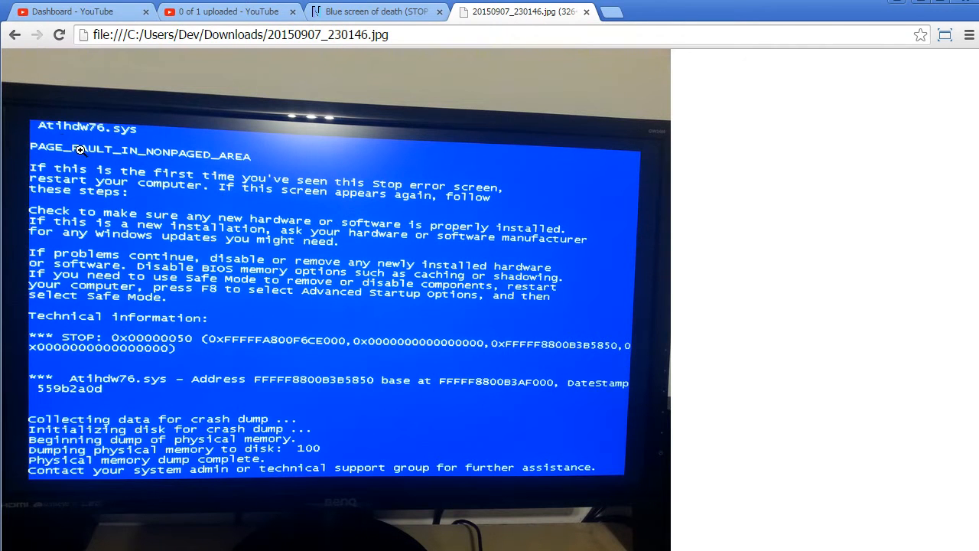
mouse_move(75, 142)
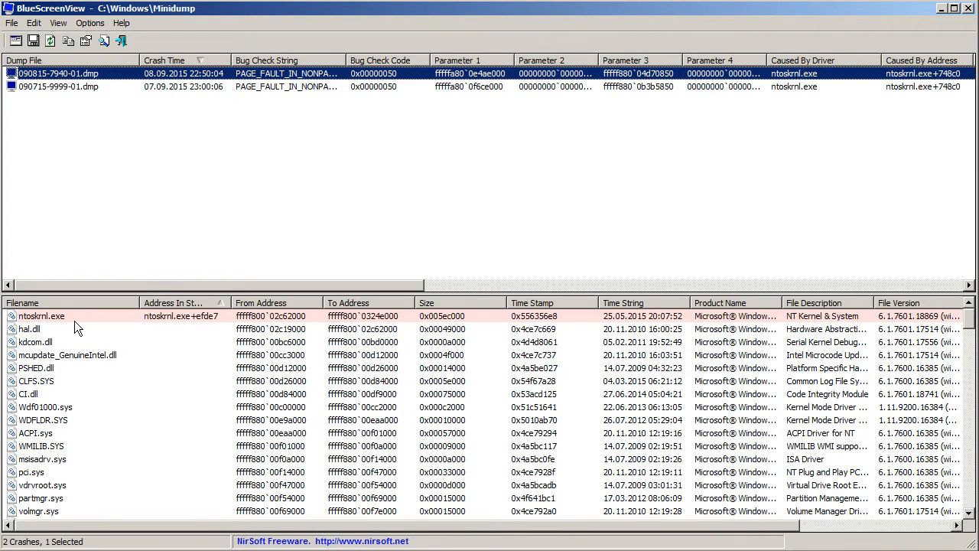
Step: Sort drivers by filename and inspect AtihdW76.sys properties, identifying the AMD HD Audio Driver
click(23, 302)
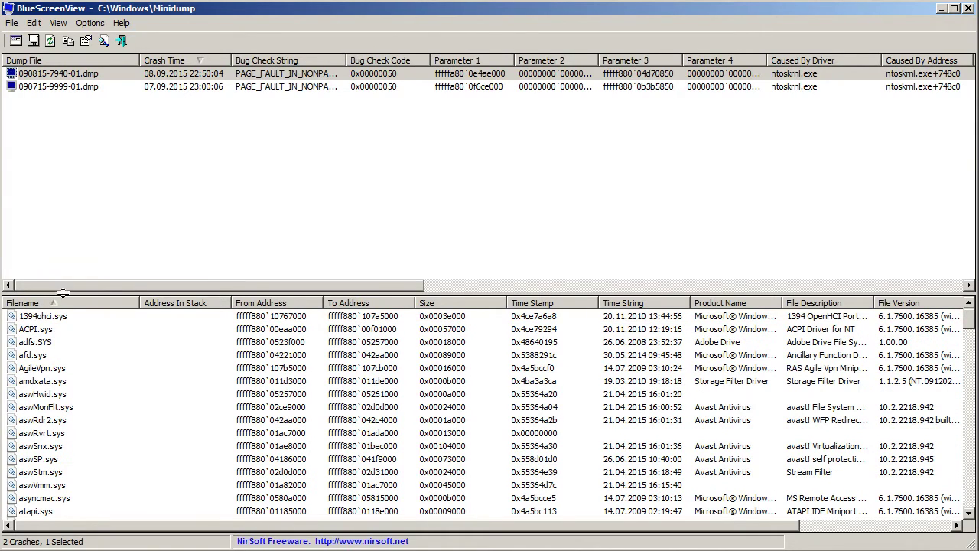
mouse_move(35, 319)
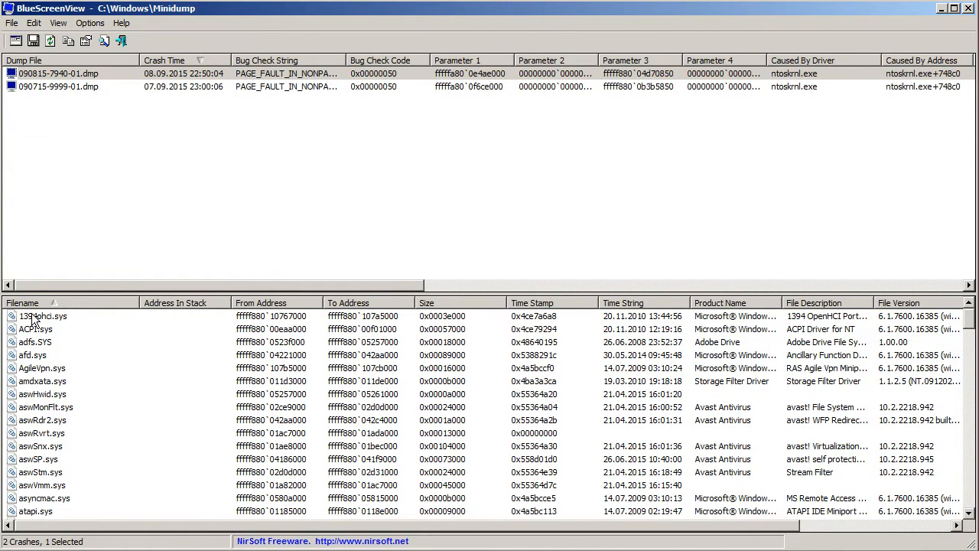
scroll(down, 3)
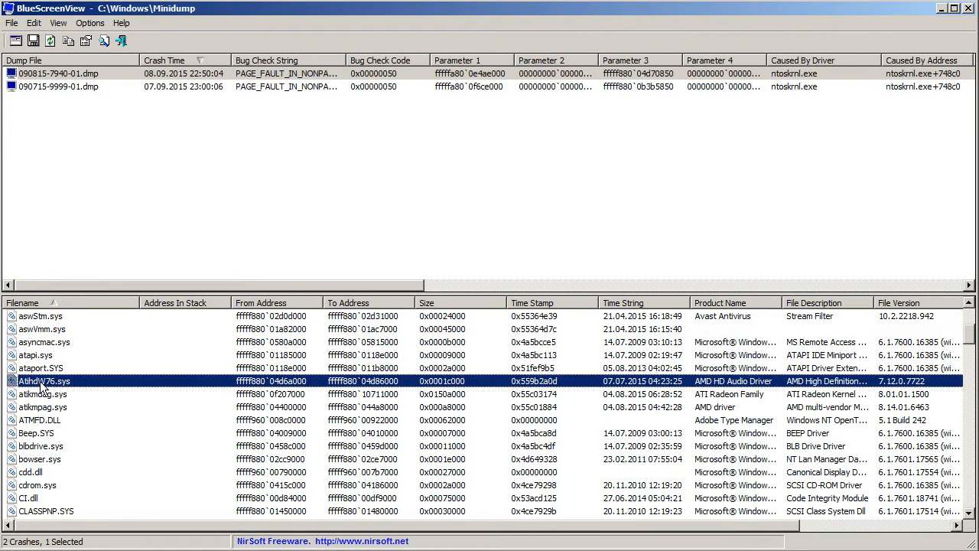
double_click(43, 380)
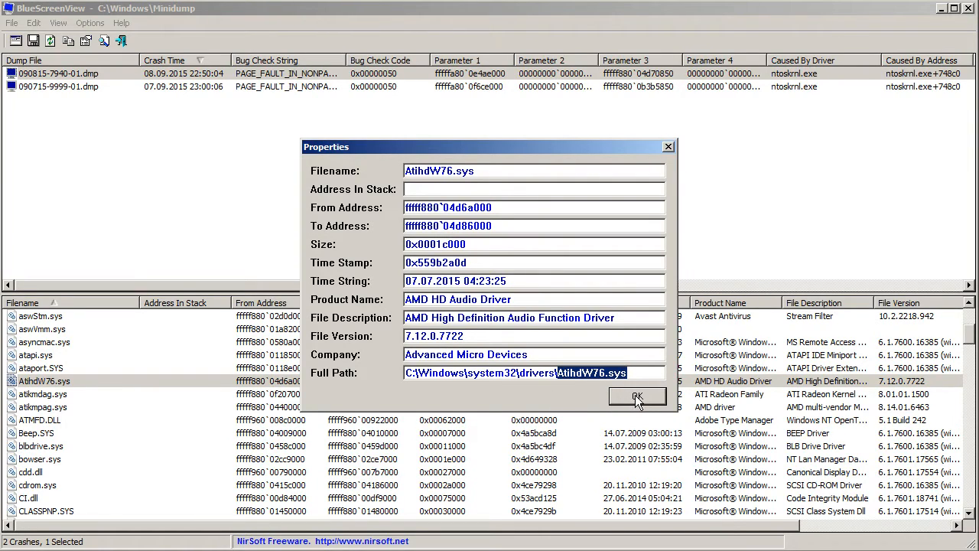
click(637, 397)
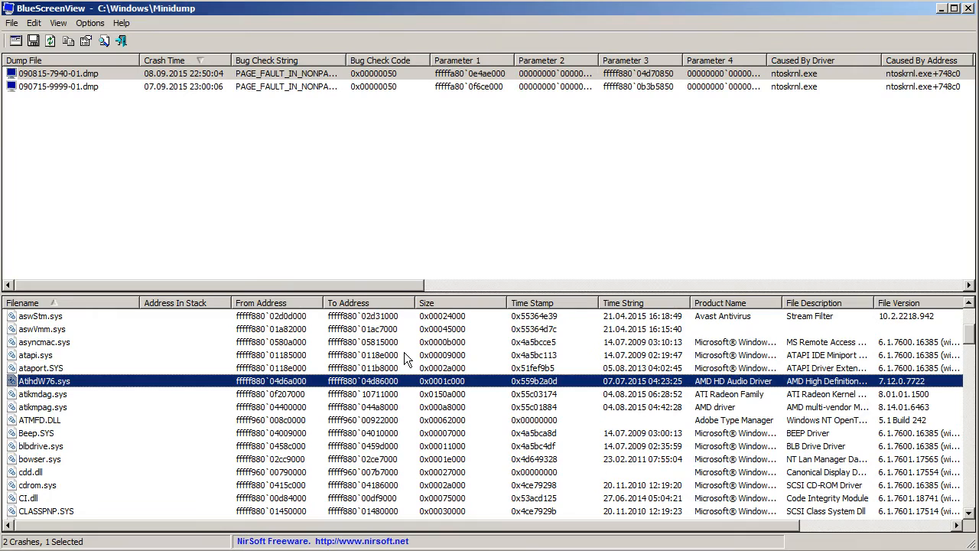
click(59, 72)
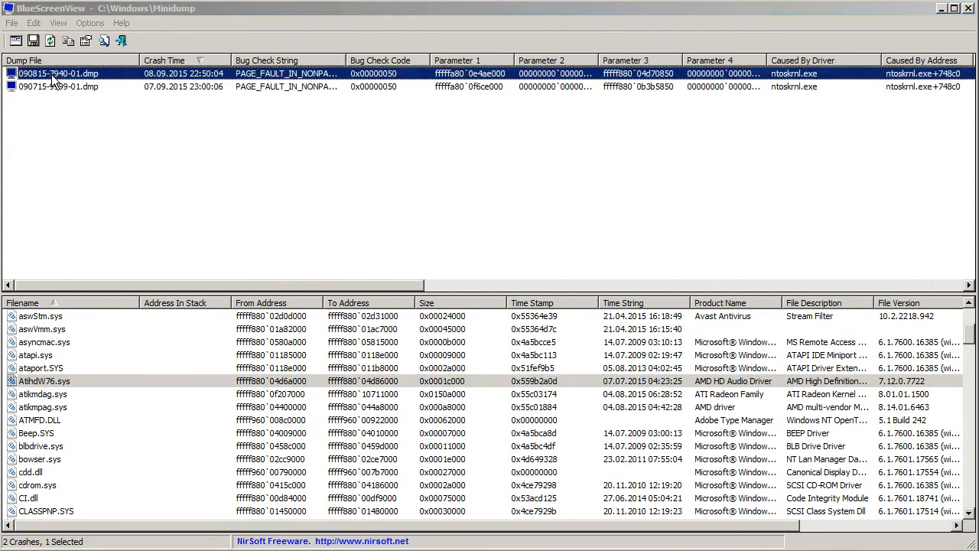
double_click(57, 72)
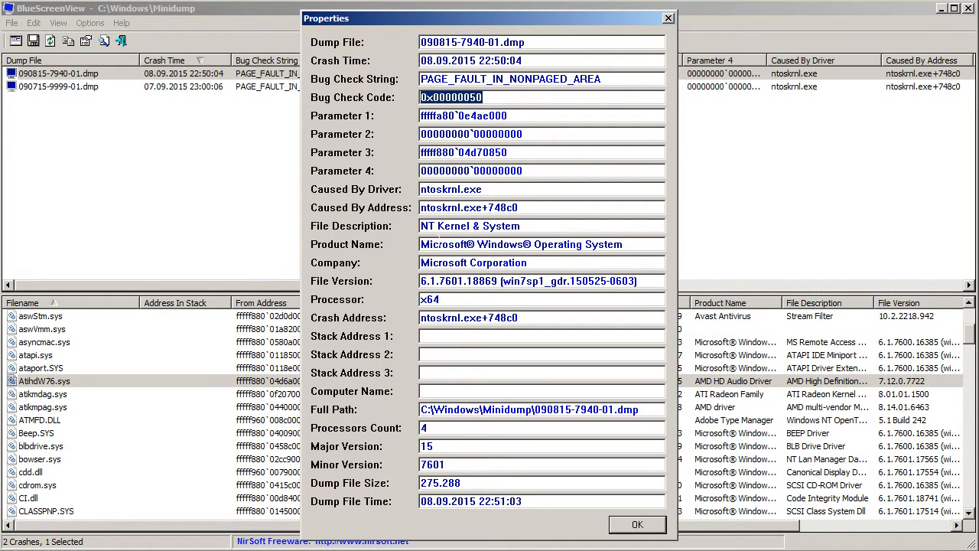
mouse_move(442, 332)
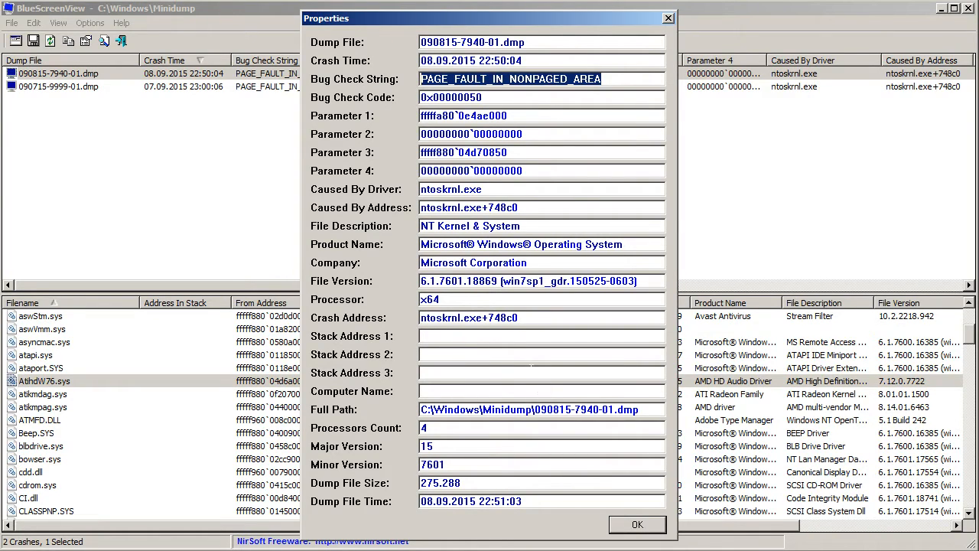
click(636, 524)
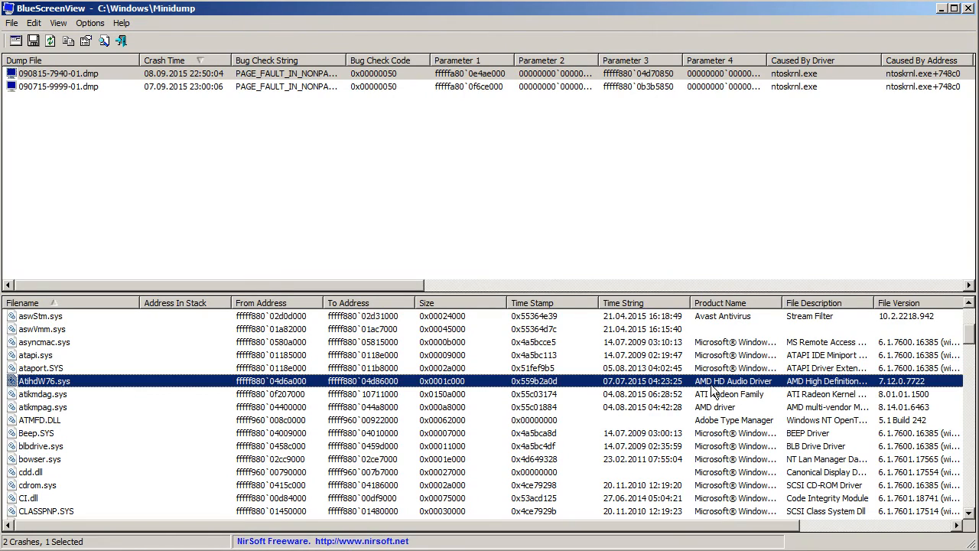
mouse_move(763, 390)
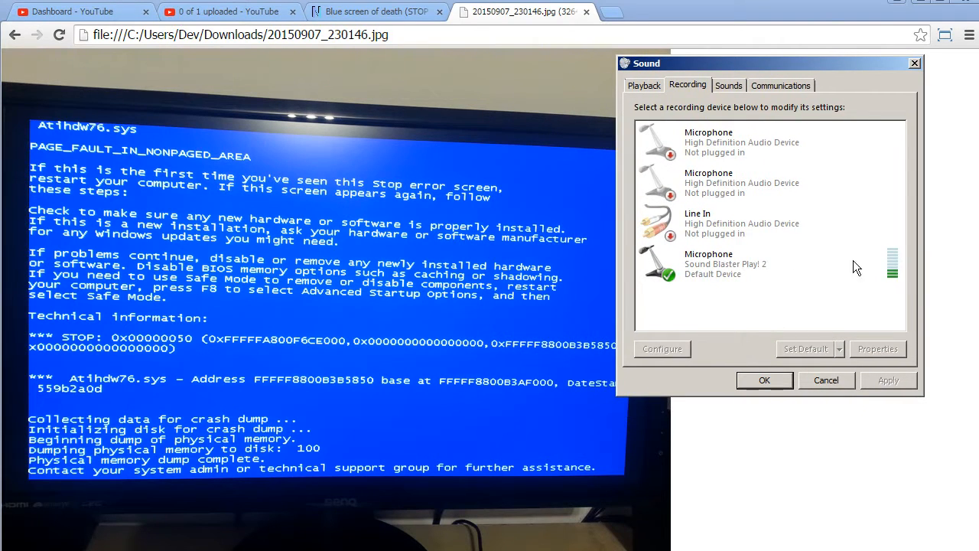
mouse_move(723, 188)
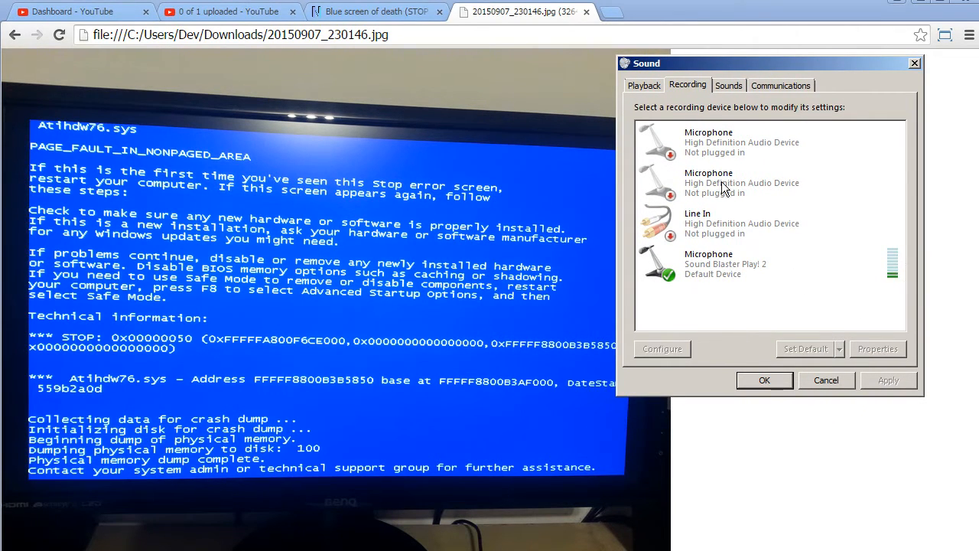
Step: Show disabled playback devices, keep AMD HDMI Output disabled, and confirm with OK
click(642, 85)
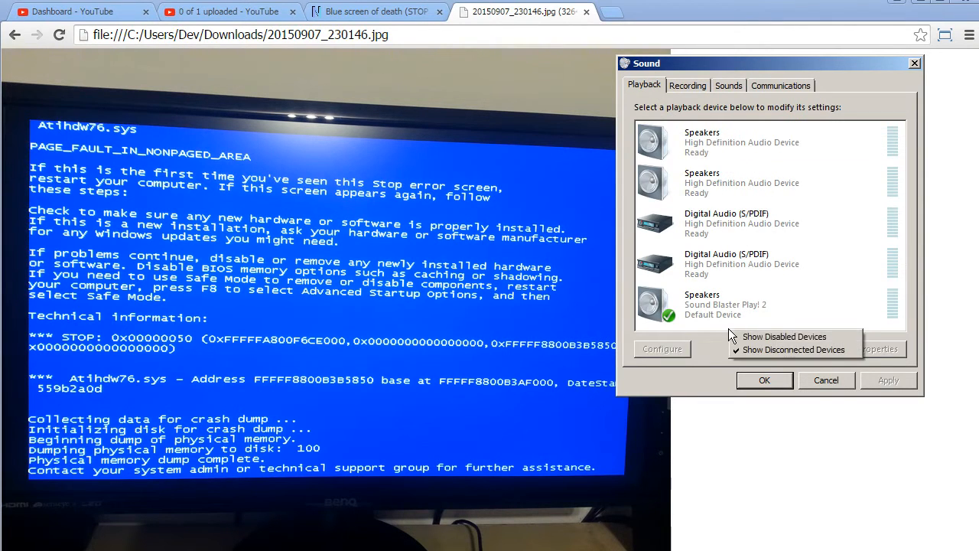
click(784, 336)
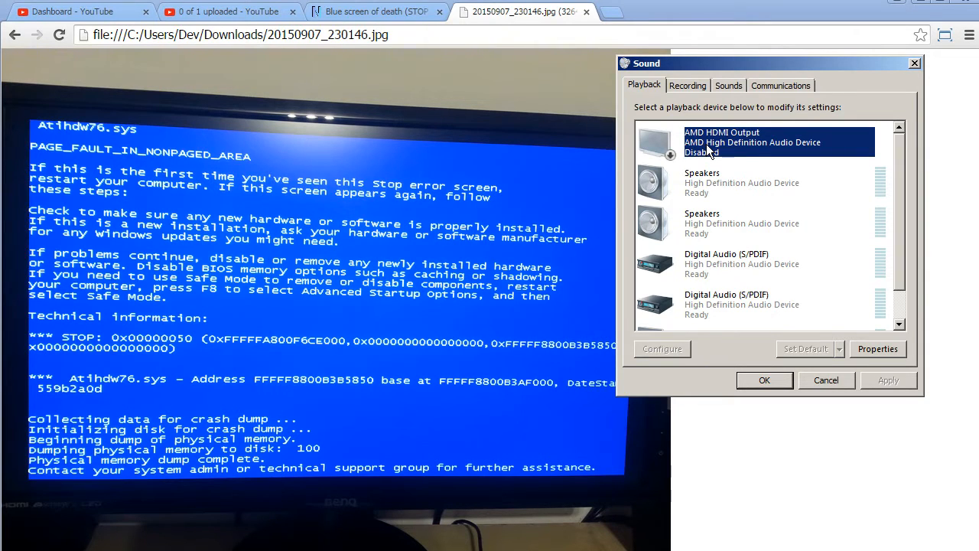
mouse_move(741, 150)
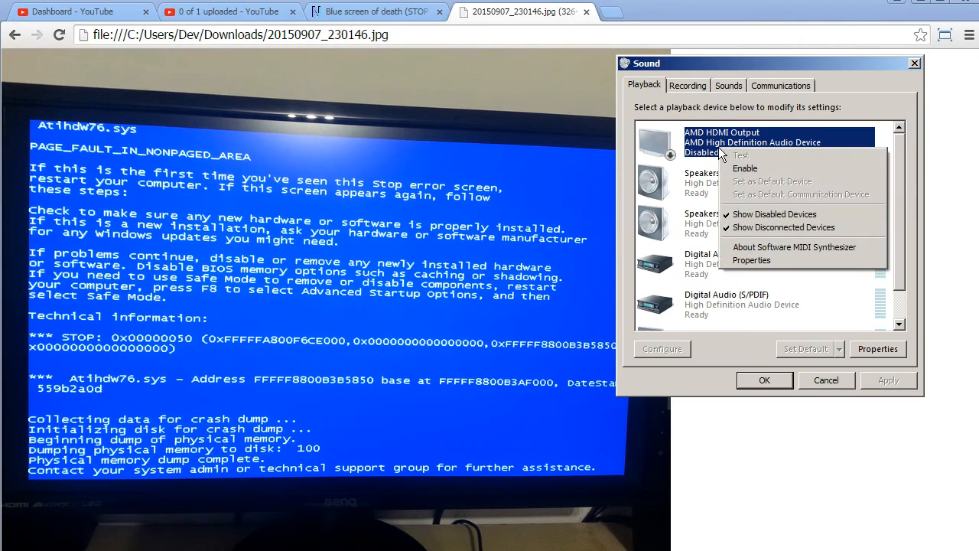
mouse_move(744, 168)
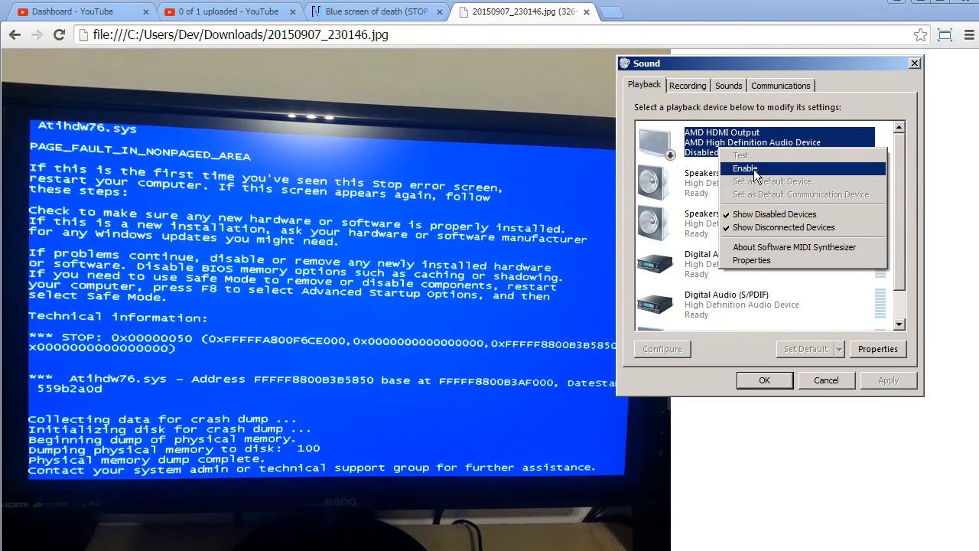
click(744, 168)
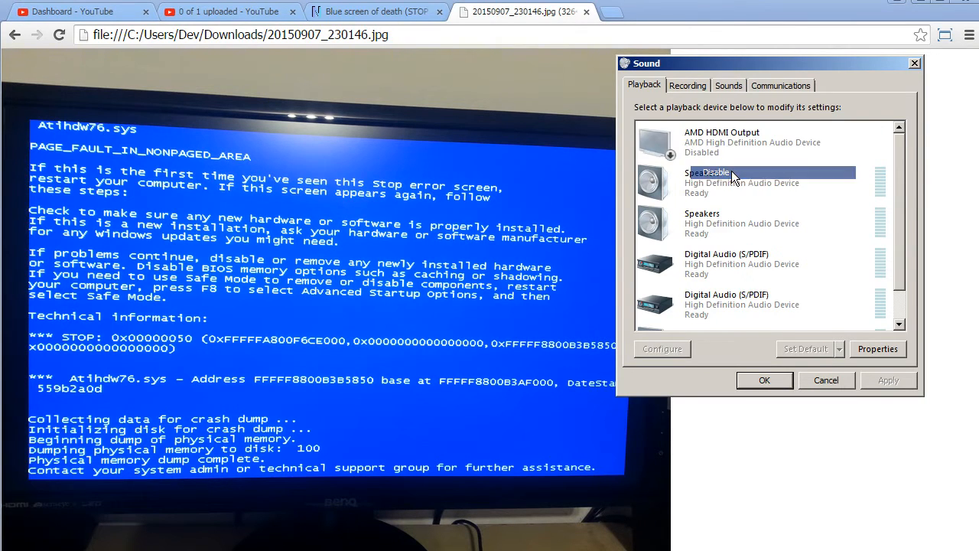
scroll(down, 3)
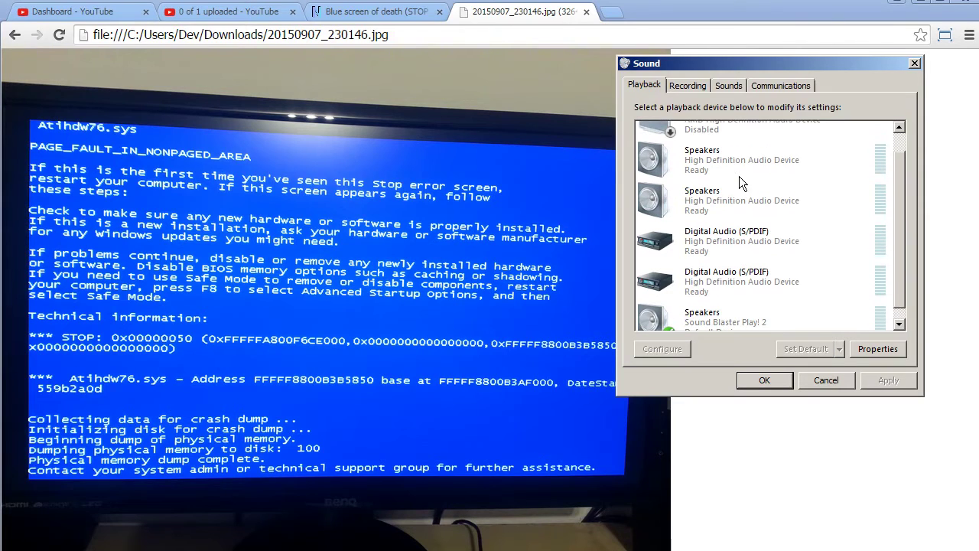
scroll(up, 3)
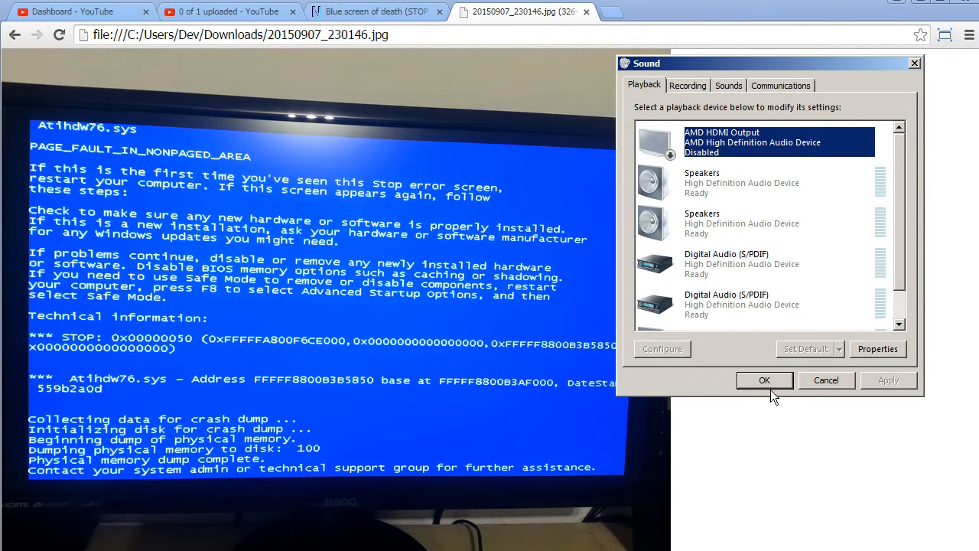
click(764, 381)
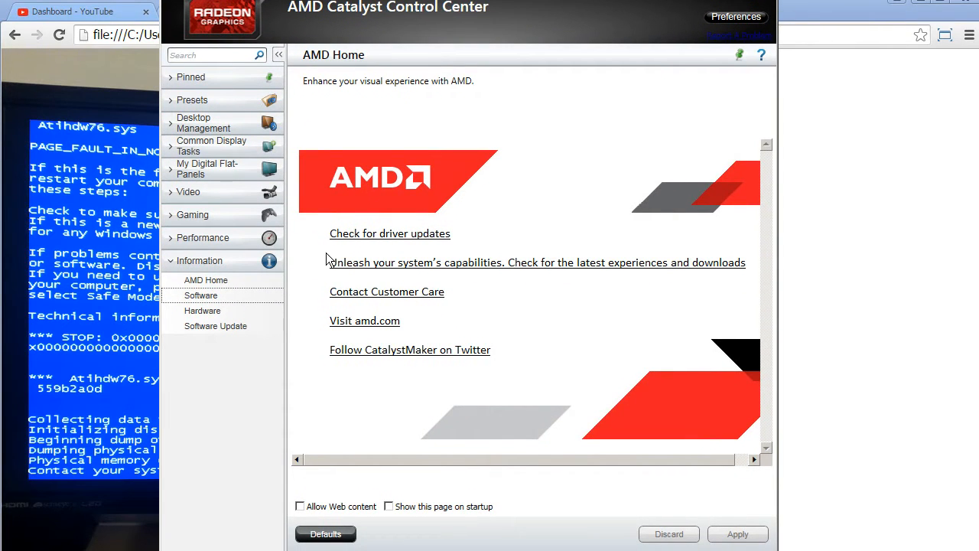
Step: Open the Software page showing Catalyst 15.7.1 and highlight packaging version 15.20.1062.1004
click(201, 296)
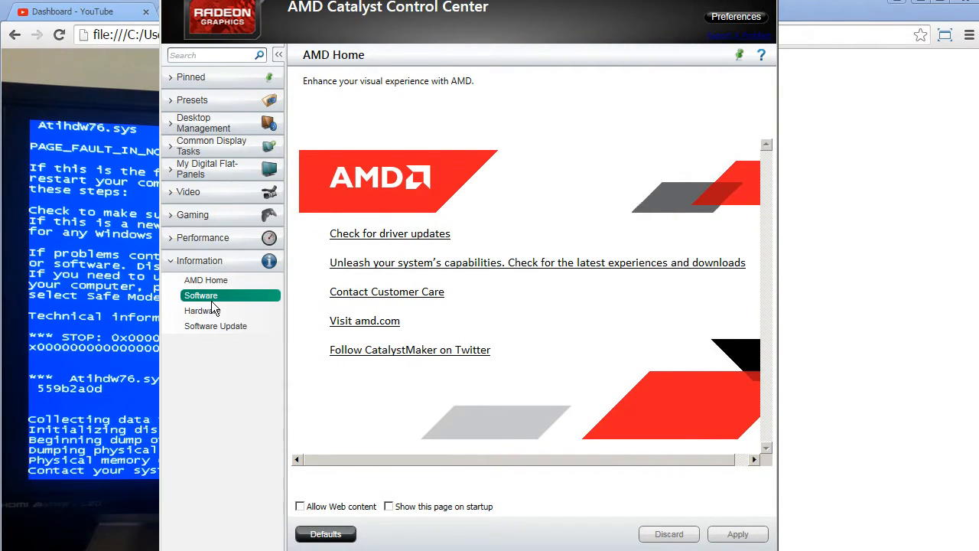
click(200, 295)
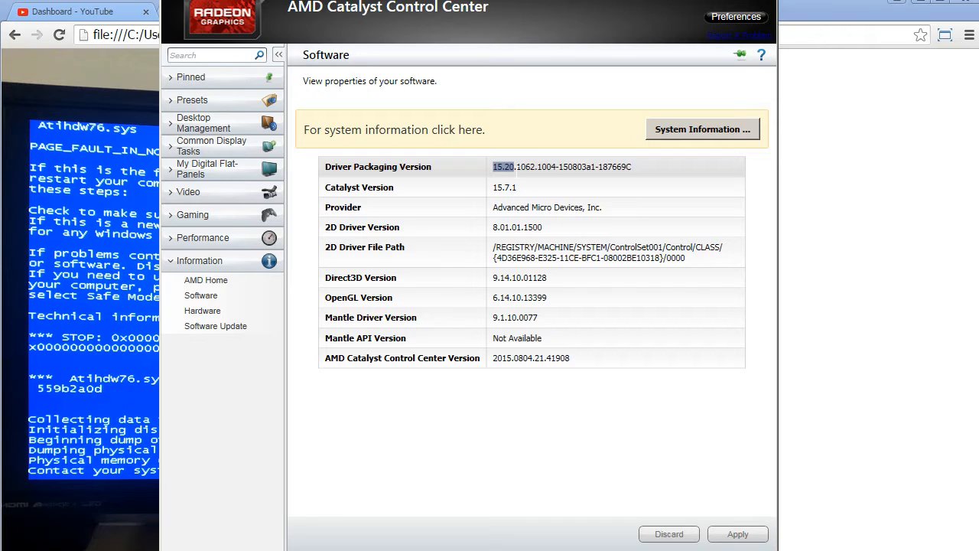
mouse_move(958, 204)
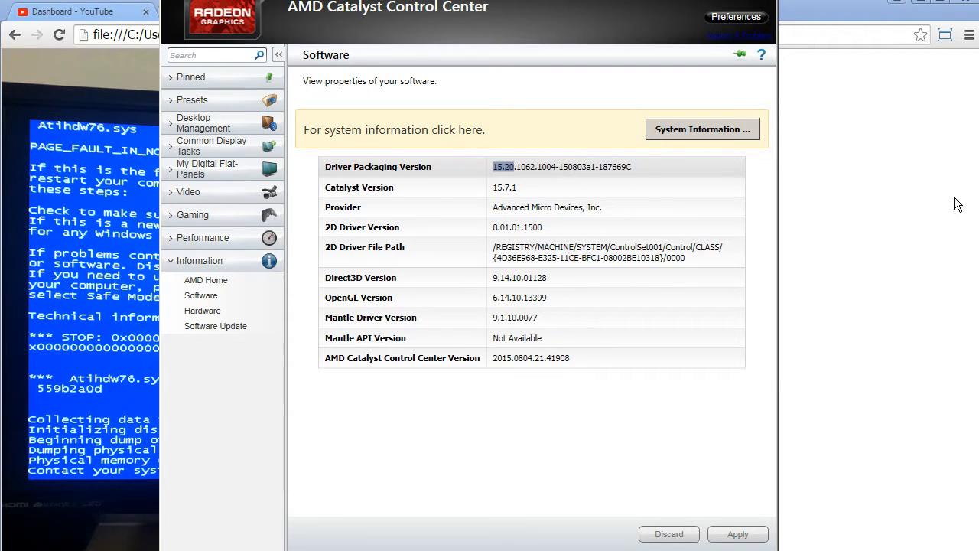
mouse_move(586, 35)
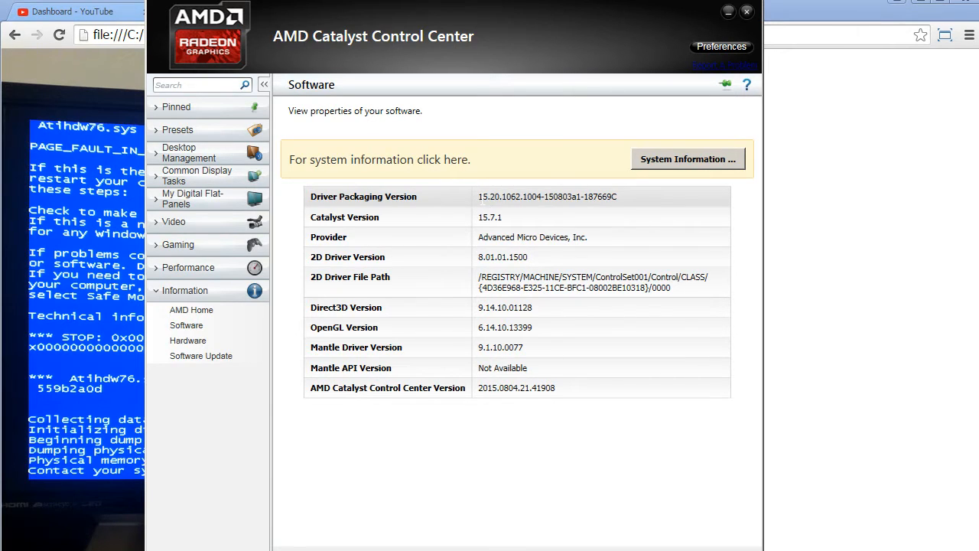
double_click(489, 196)
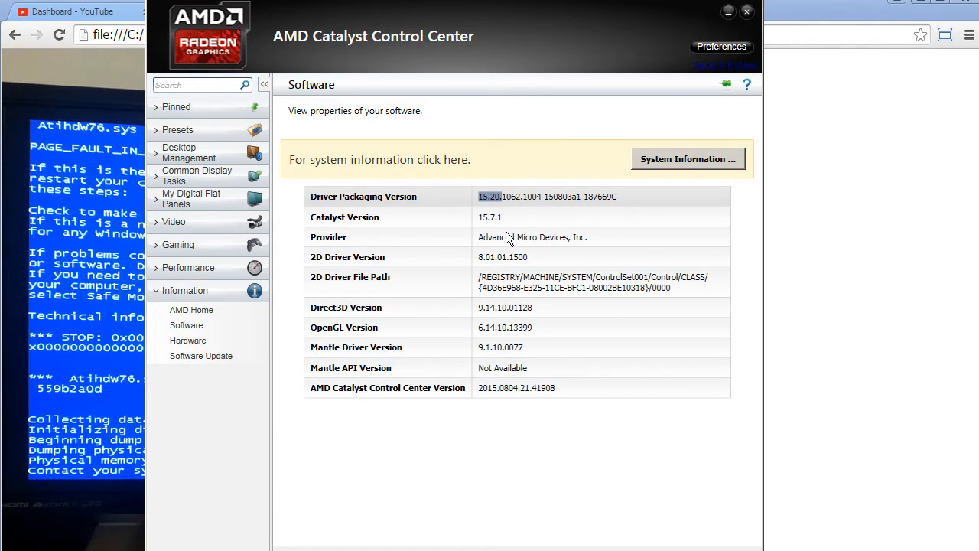
mouse_move(535, 165)
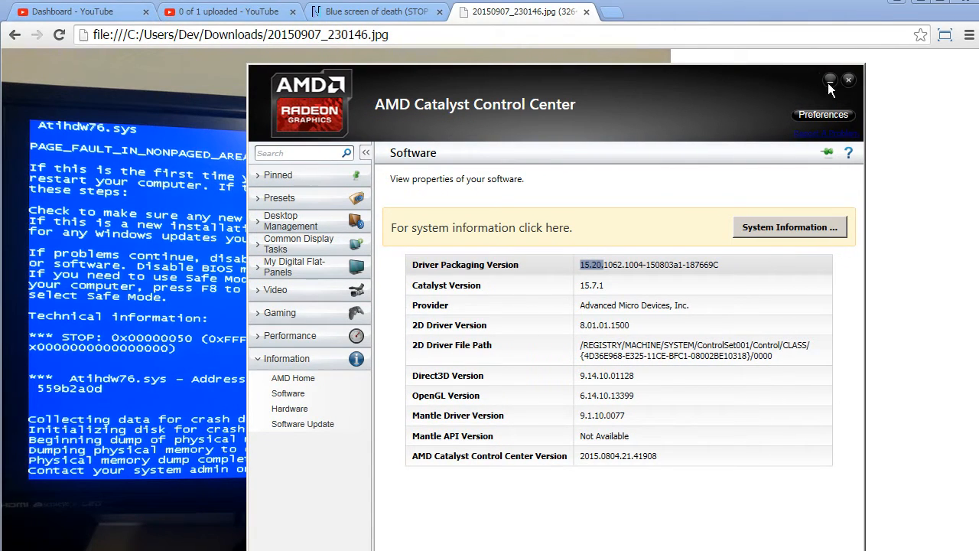
mouse_move(848, 80)
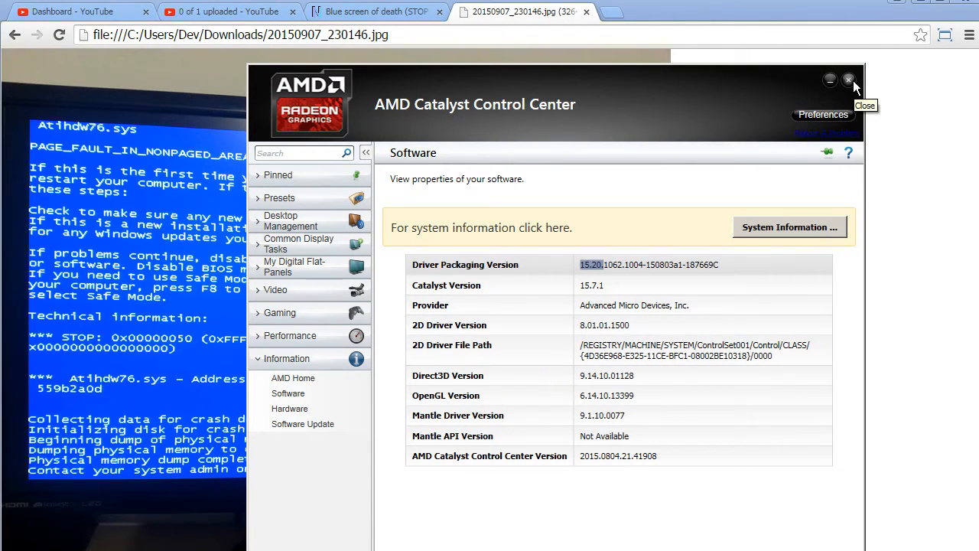
Step: Close Catalyst Control Center to reveal the Atihdw76.sys blue screen photo
click(848, 80)
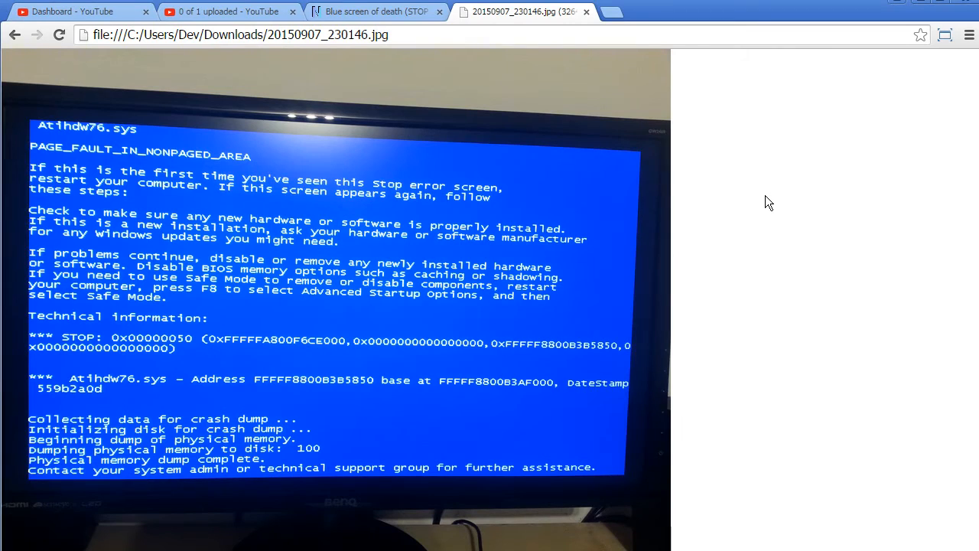
mouse_move(273, 375)
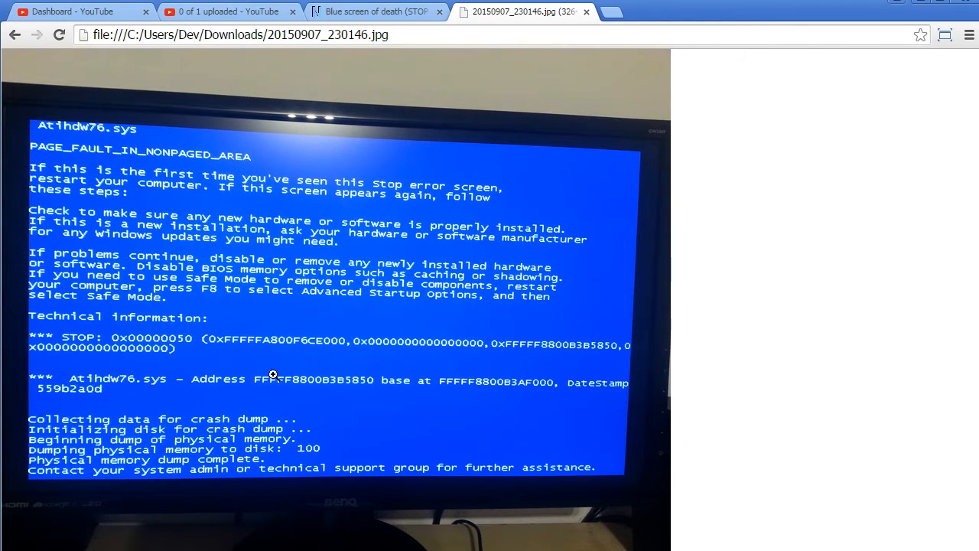
mouse_move(219, 278)
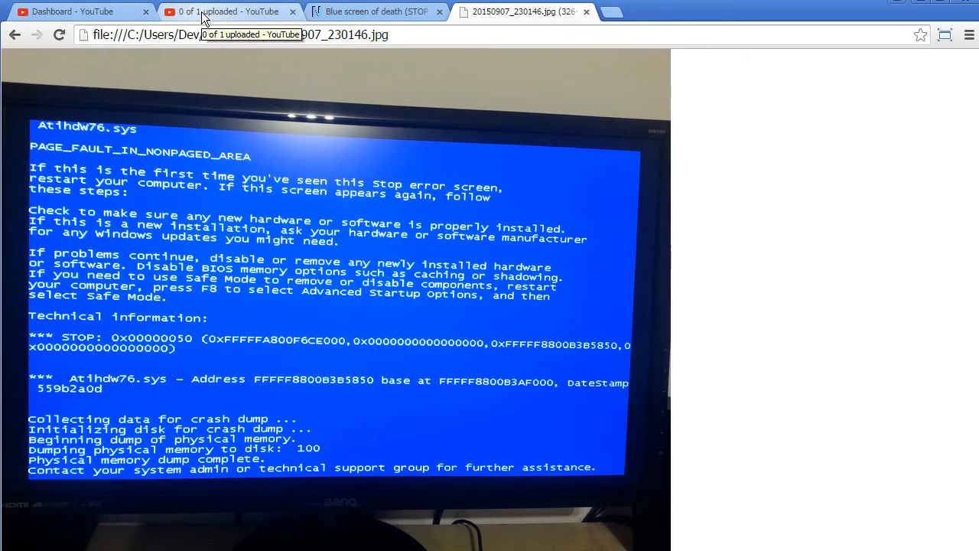
Step: Review the 'Contract Wars Career 269' upload draft, then return to the BSOD photo tab
click(225, 12)
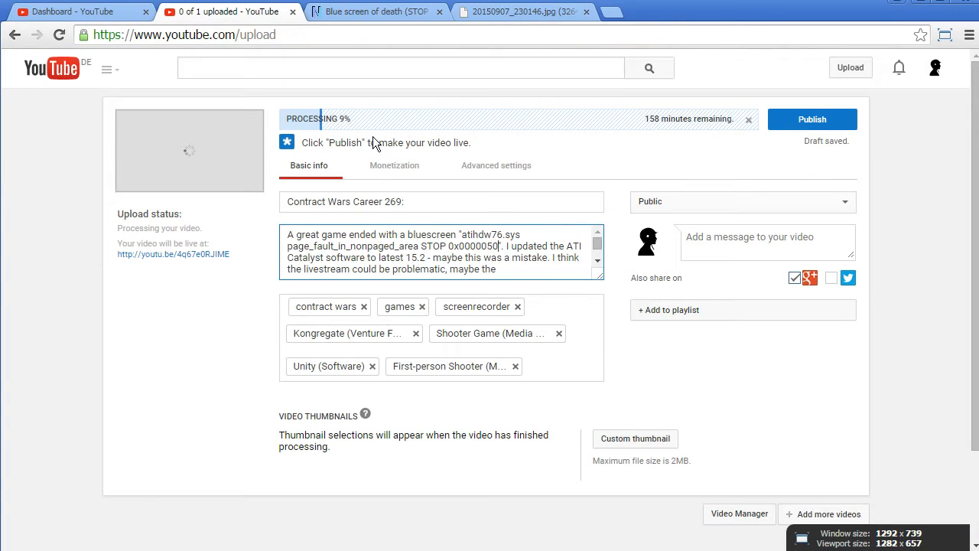
mouse_move(671, 154)
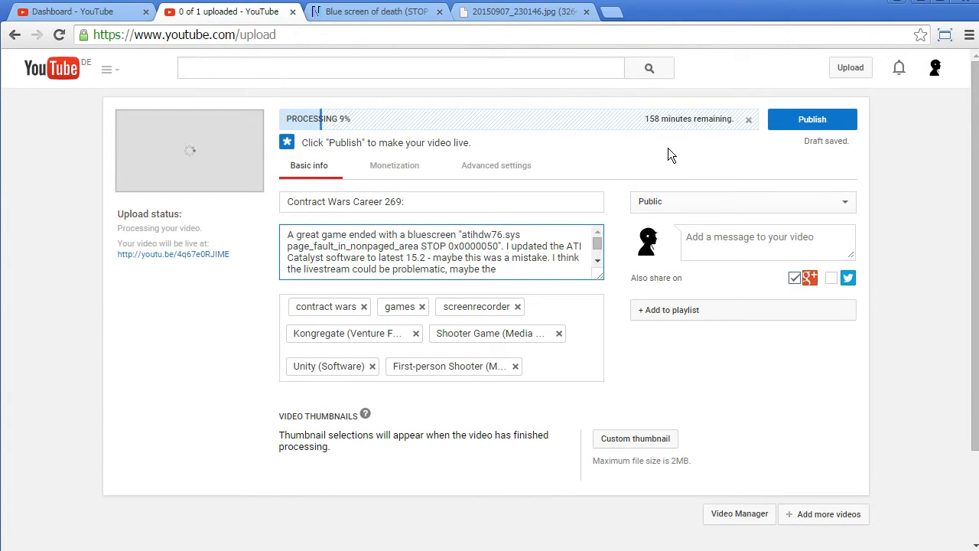
mouse_move(660, 149)
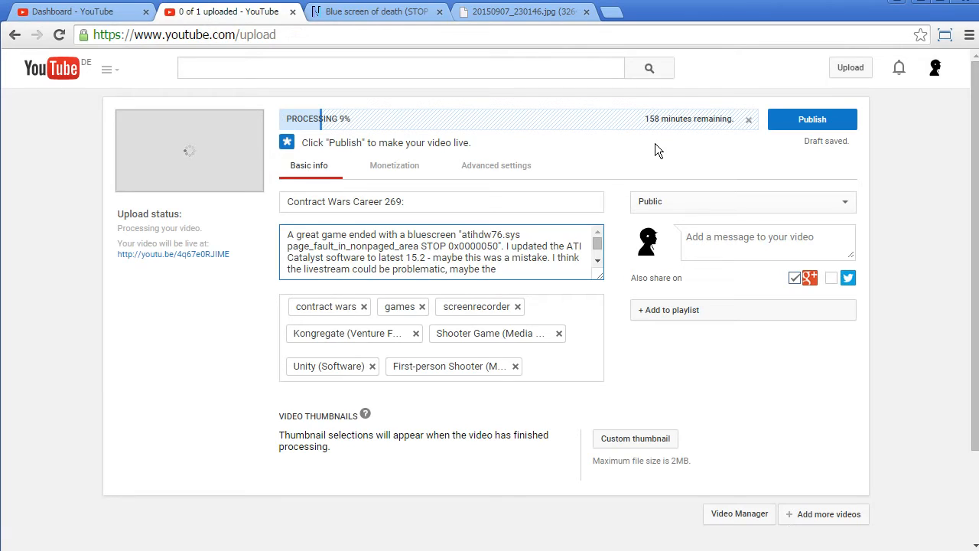
mouse_move(307, 134)
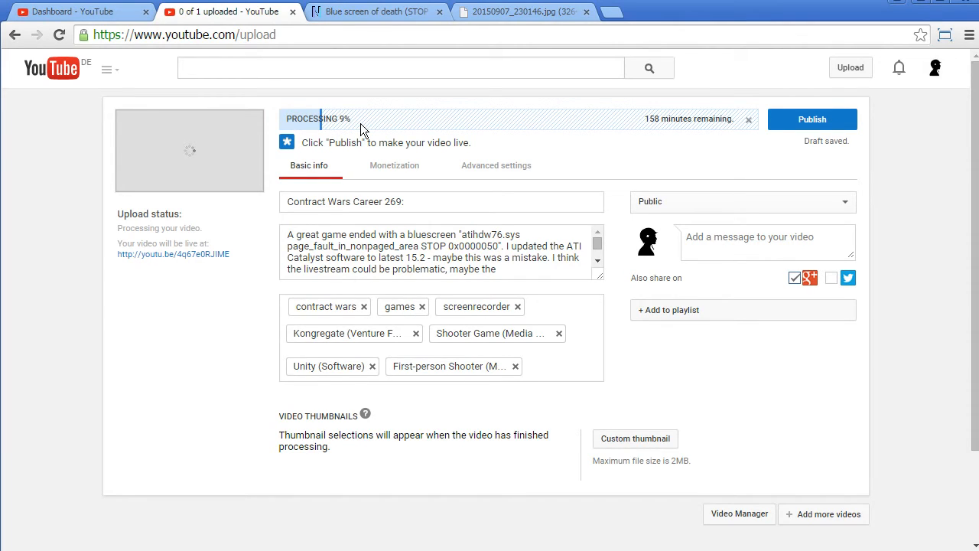
mouse_move(450, 95)
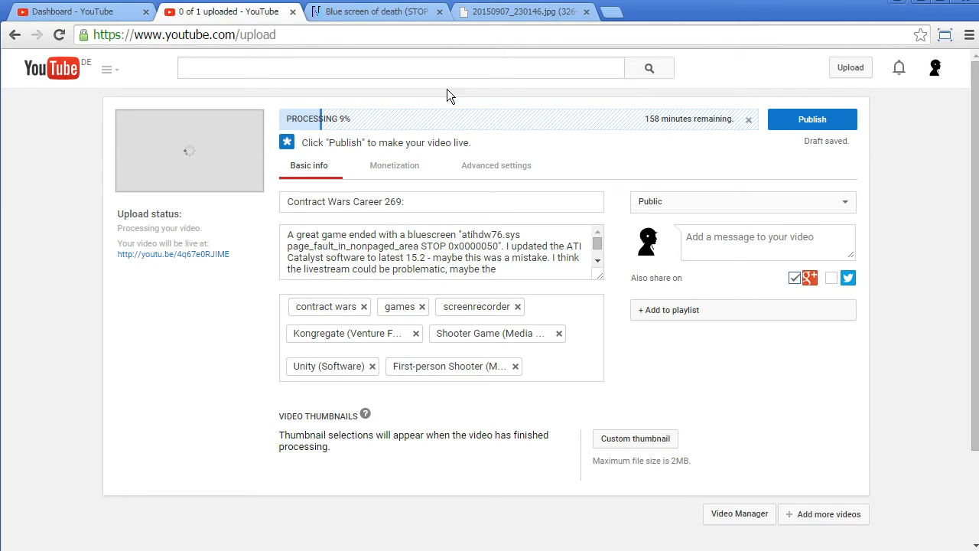
click(520, 12)
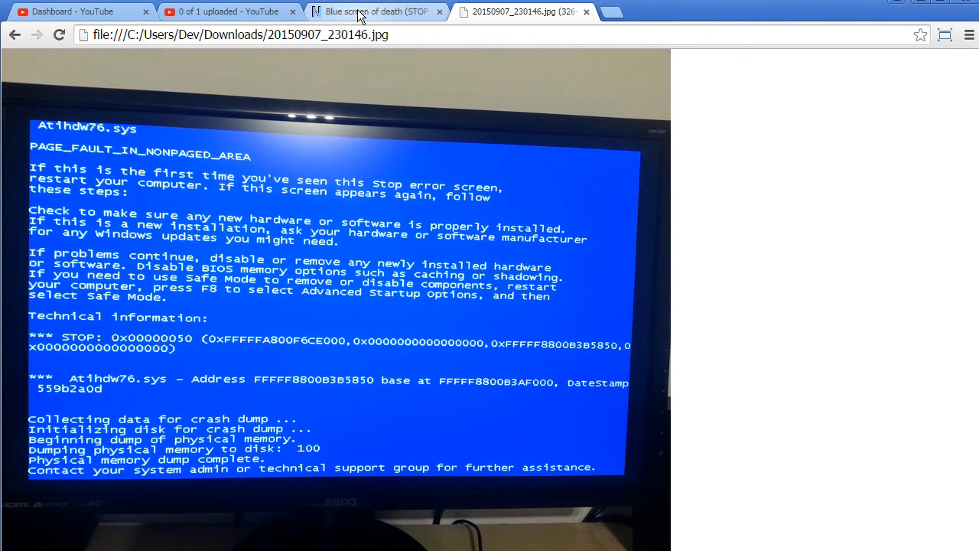
Step: Reopen the BlueScreenView v1.55 page at its top and select 'BlueScreenView' in the heading
click(375, 11)
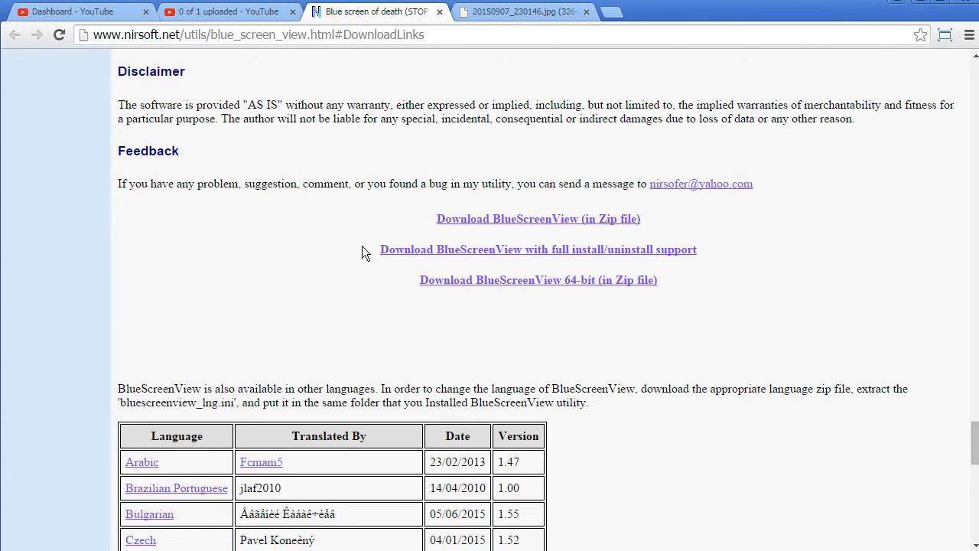
scroll(up, 3)
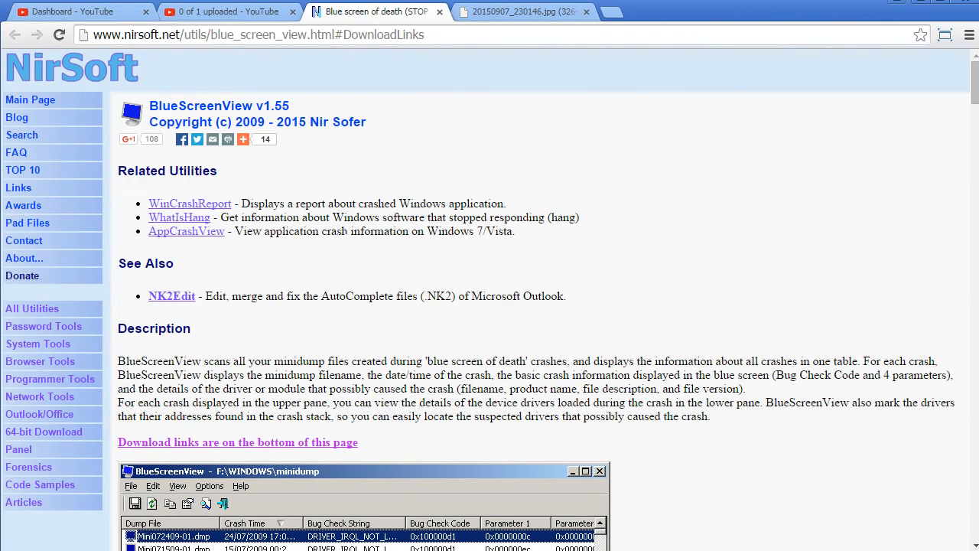
double_click(203, 106)
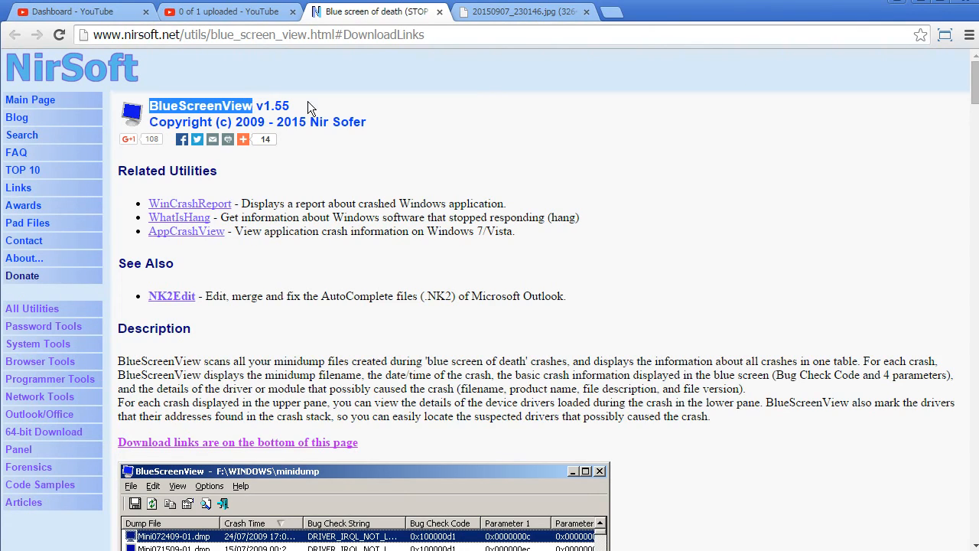
mouse_move(375, 90)
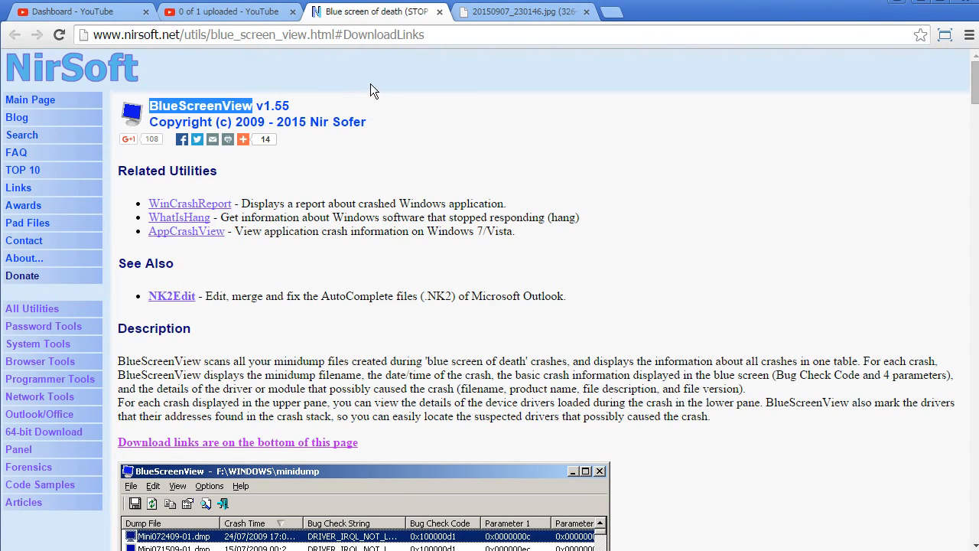